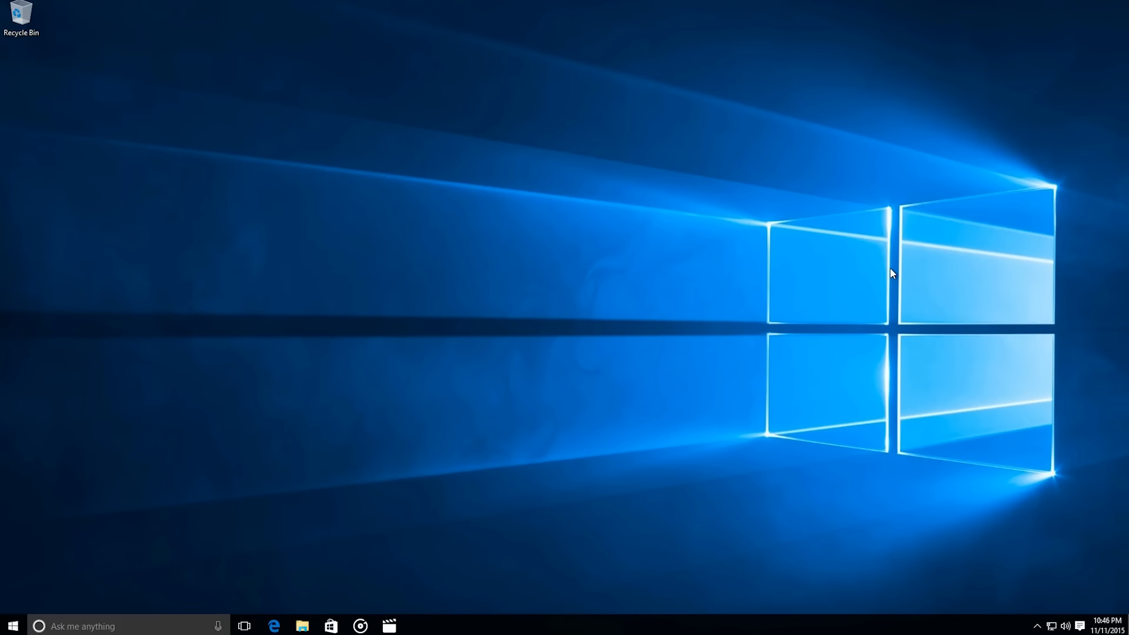
pyautogui.moveTo(427, 458)
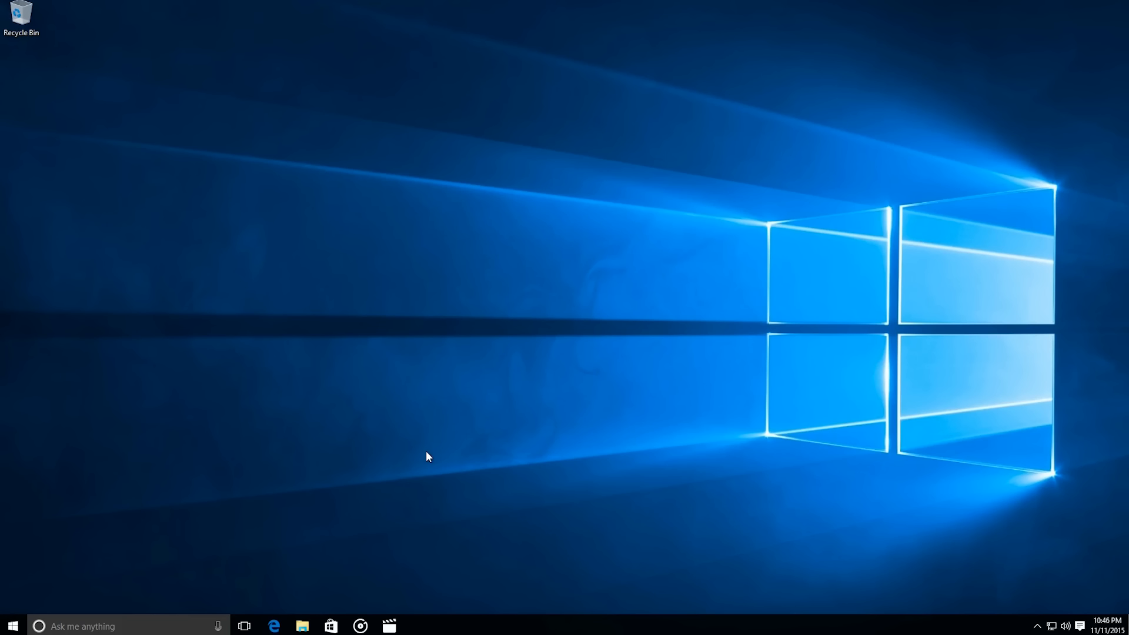
pyautogui.moveTo(433, 467)
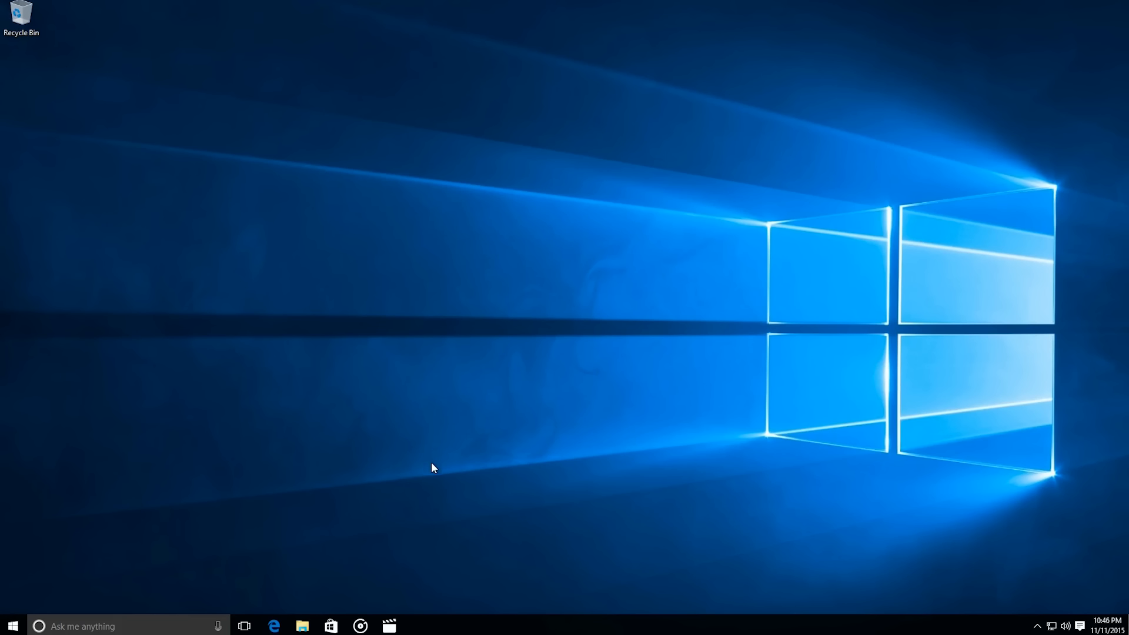
pyautogui.moveTo(427, 474)
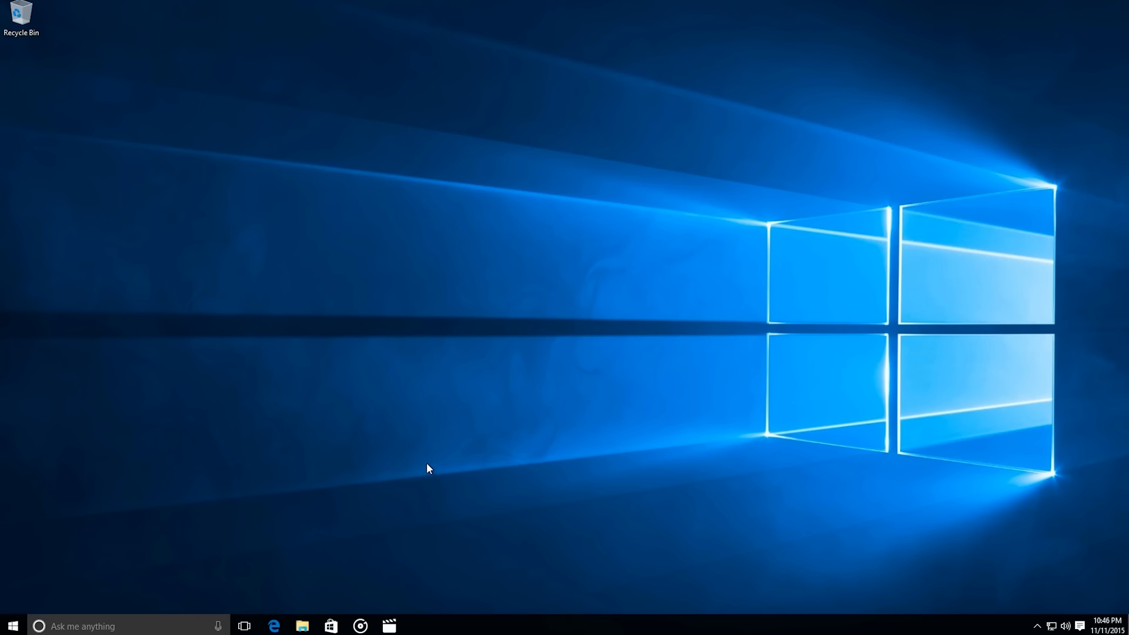
pyautogui.moveTo(422, 480)
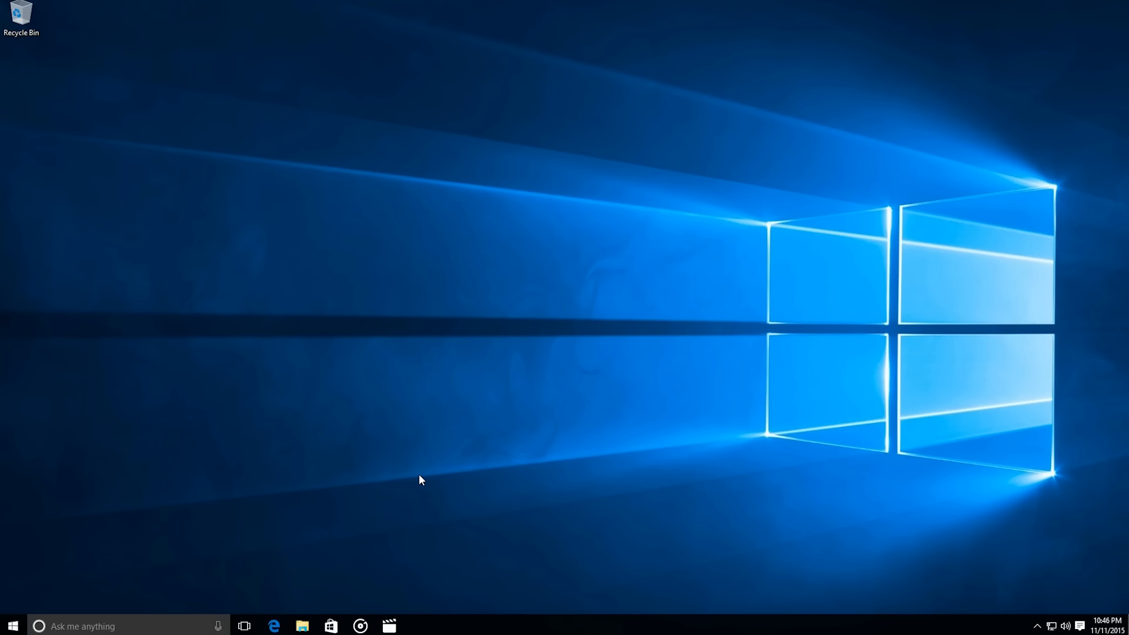
pyautogui.moveTo(195, 502)
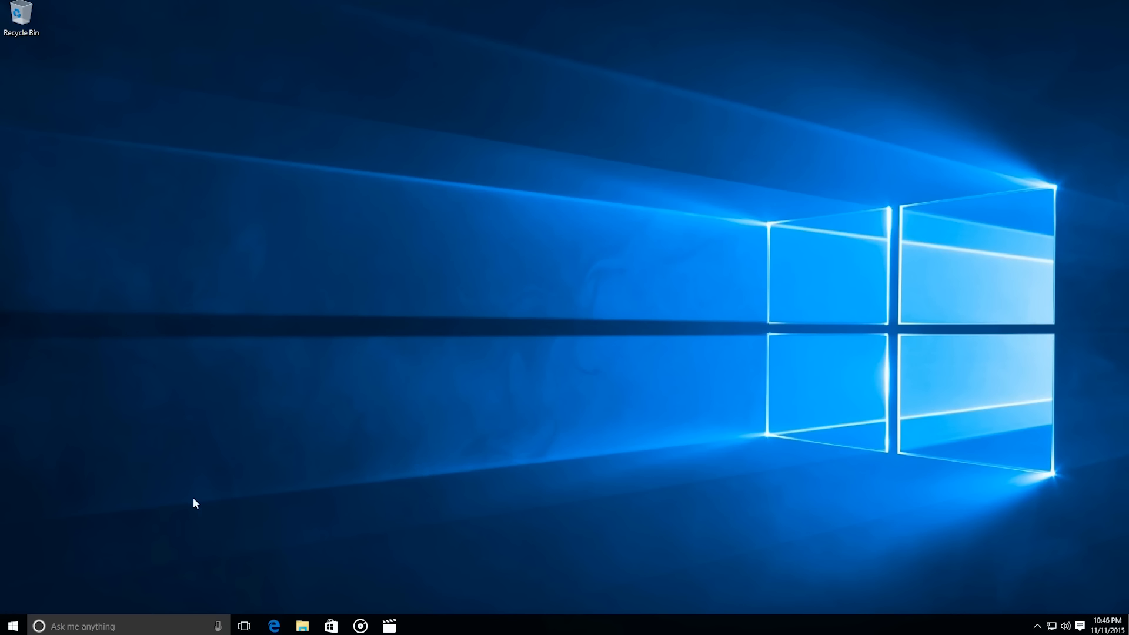
pyautogui.moveTo(114, 569)
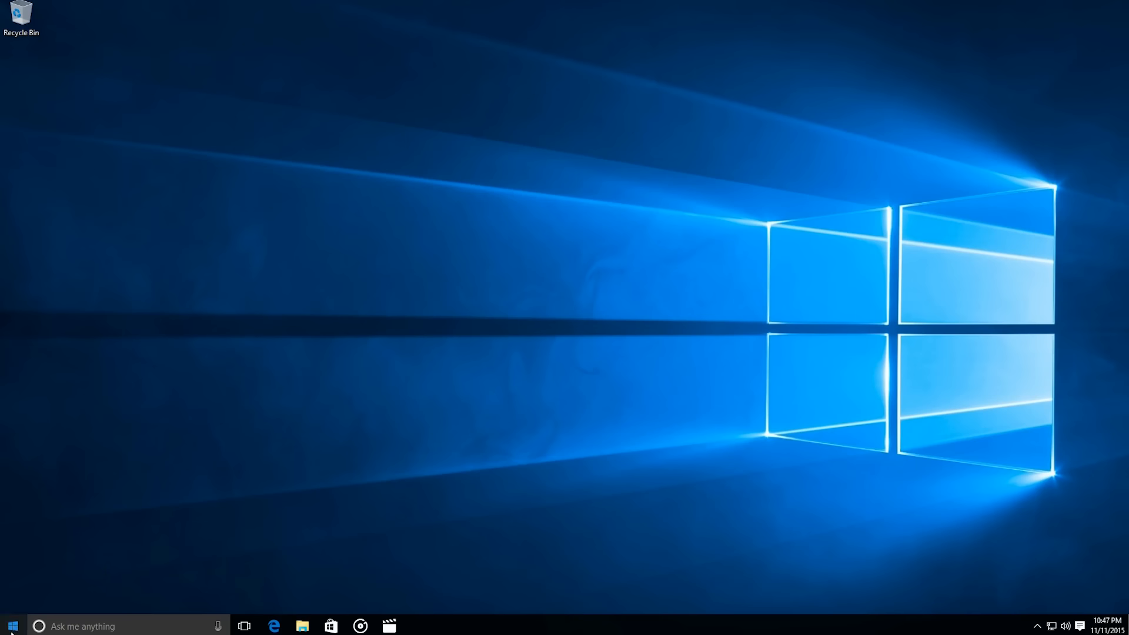
# Open the Start menu and view the Microsoft Edge tile's context menu options.
pyautogui.click(12, 625)
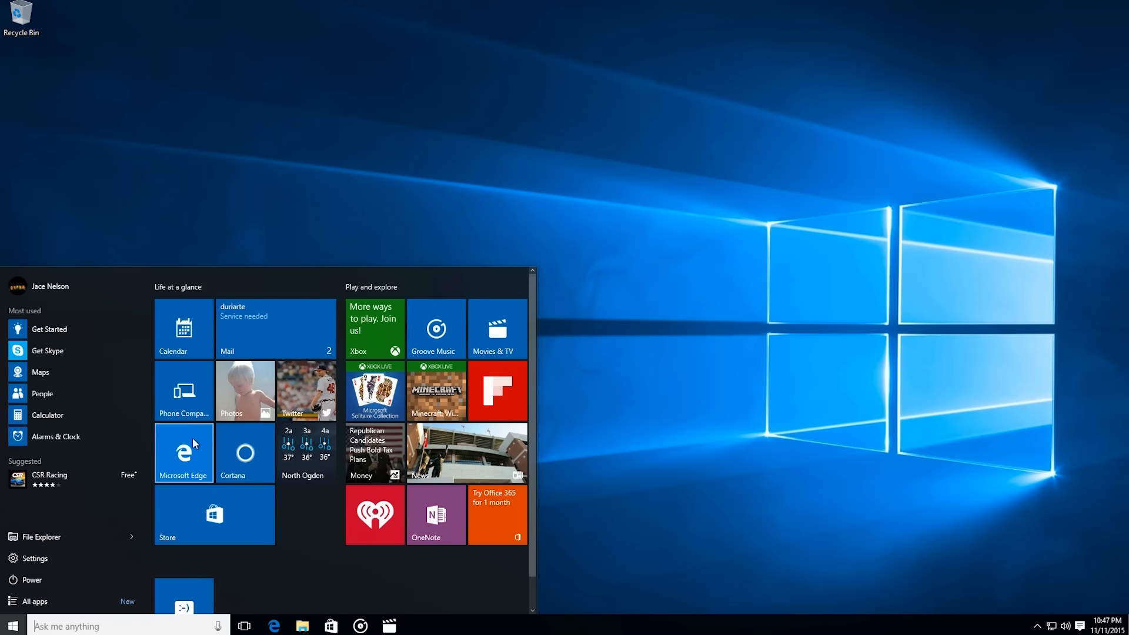
pyautogui.rightClick(184, 450)
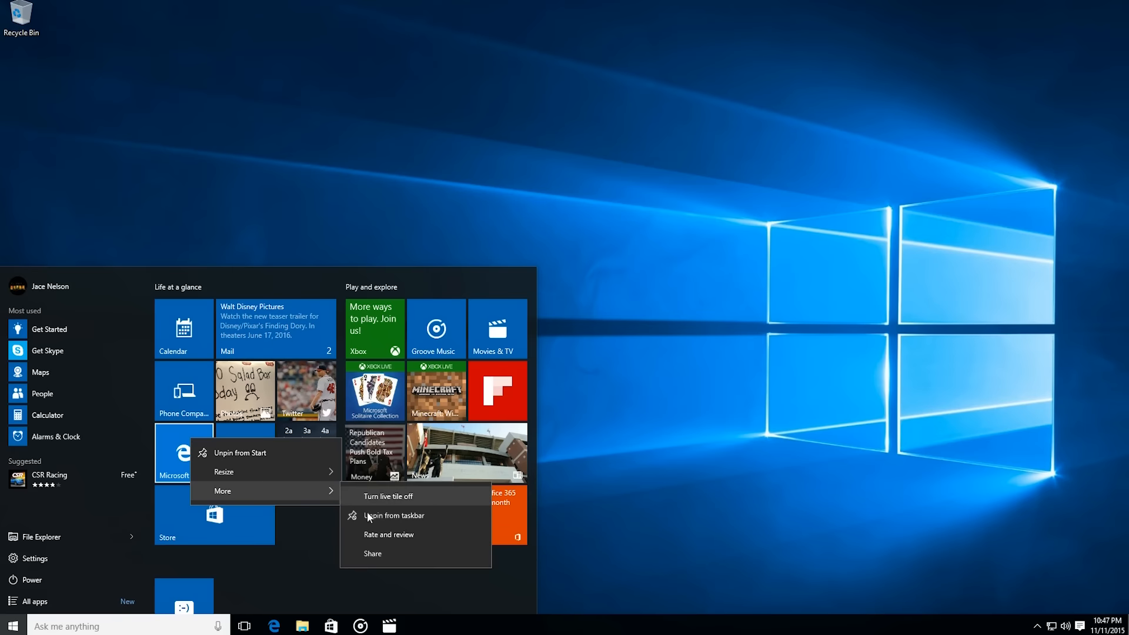
pyautogui.moveTo(431, 536)
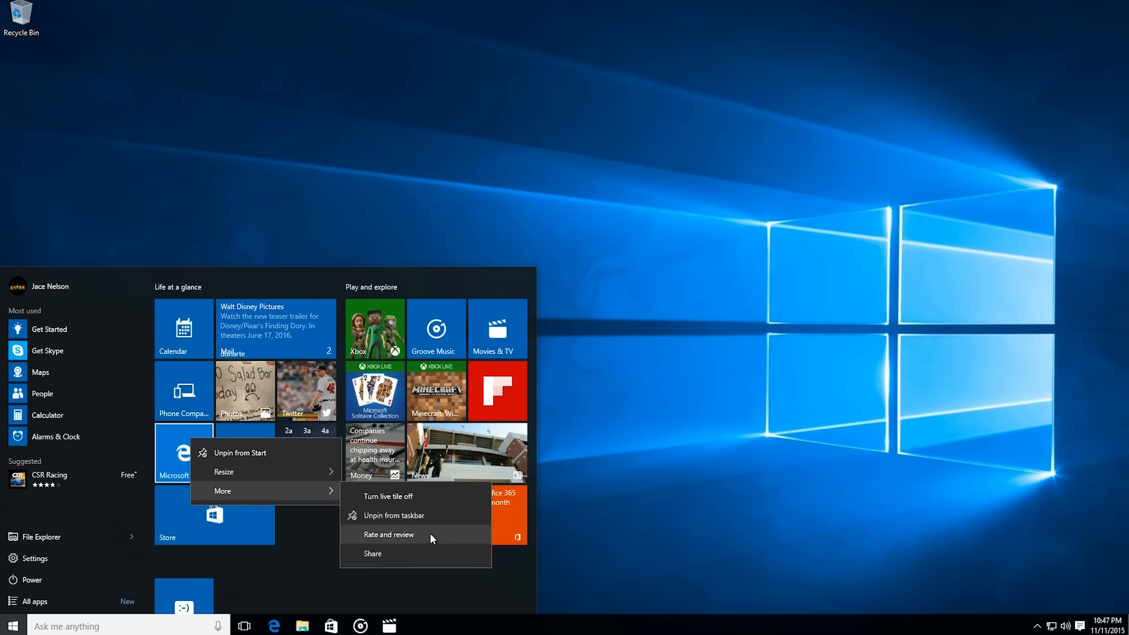
pyautogui.moveTo(322, 584)
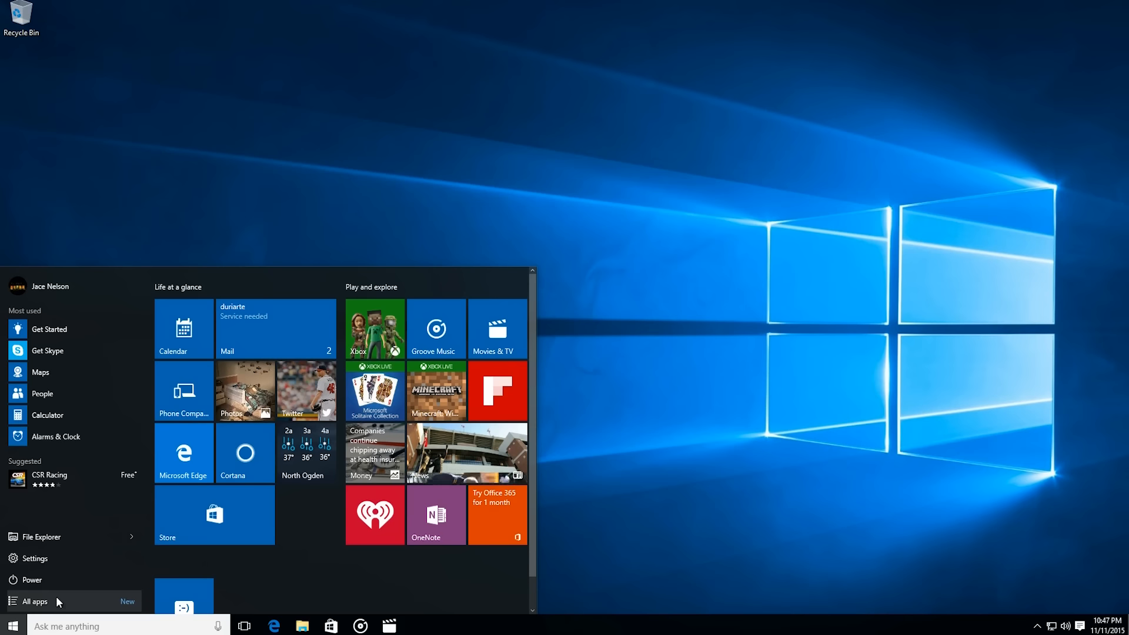
# Scroll through All apps, open the letter index grid, then close the Start menu.
pyautogui.click(35, 601)
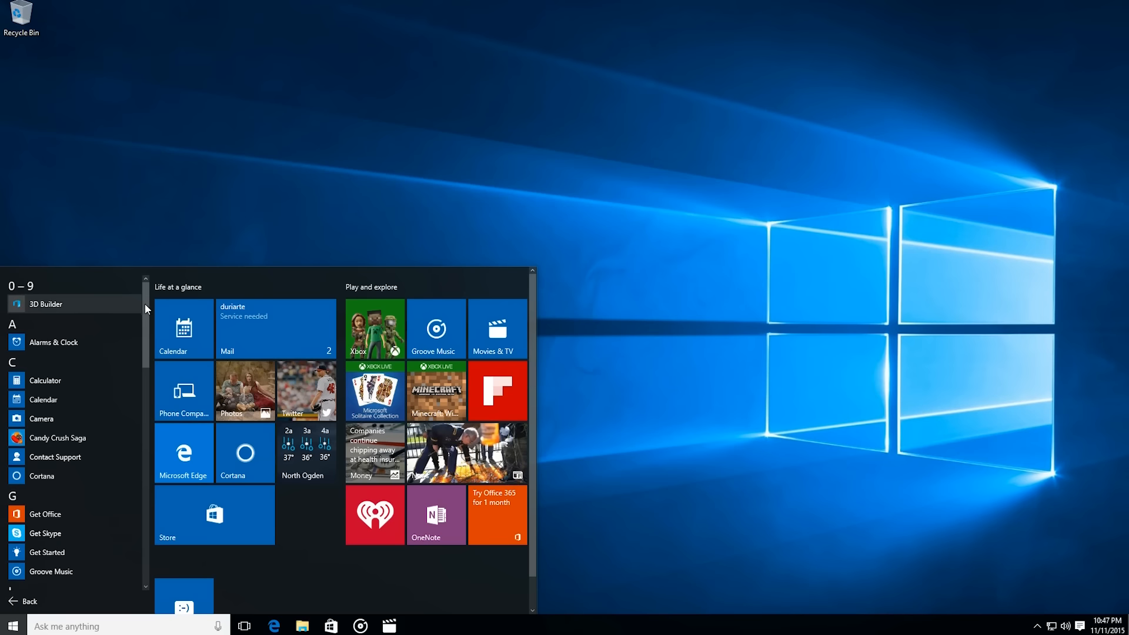
pyautogui.scroll(-3)
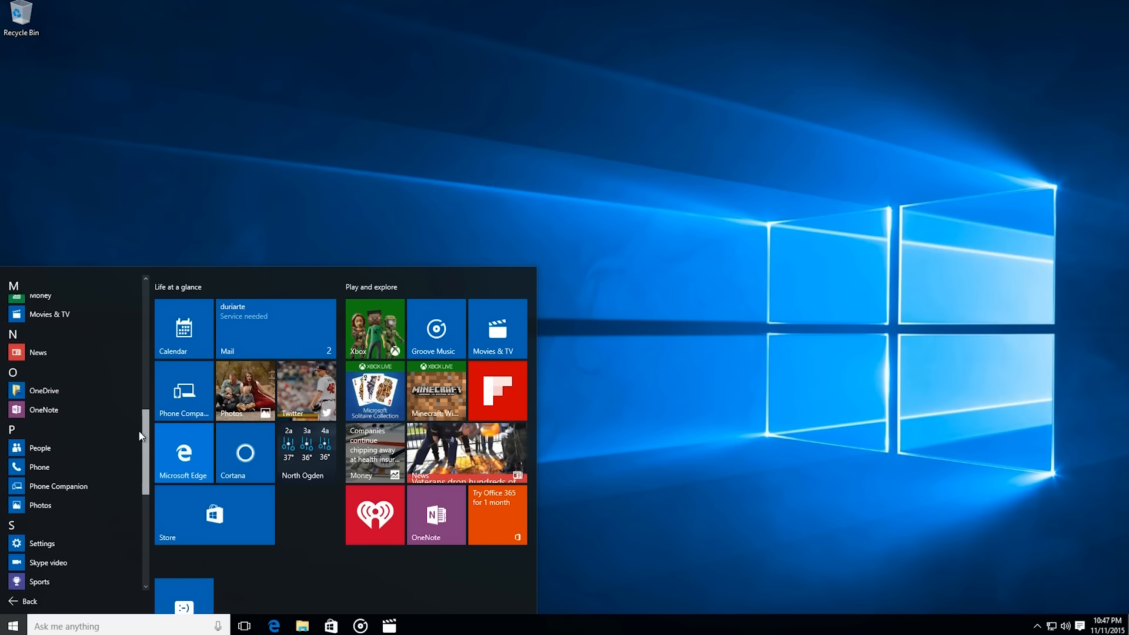
pyautogui.scroll(3)
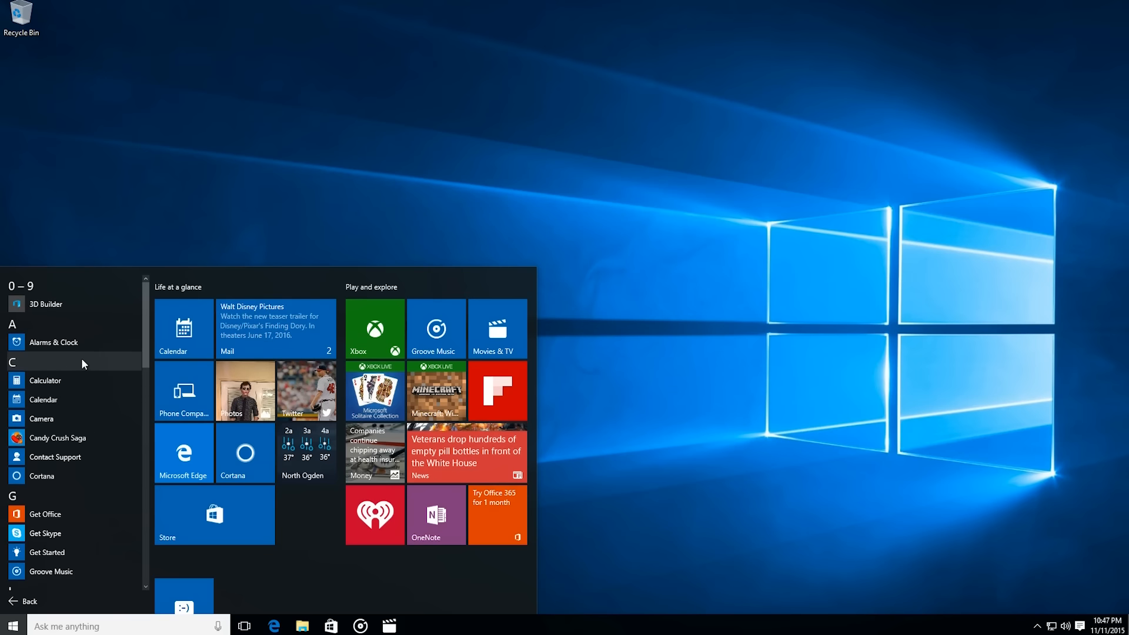
pyautogui.click(12, 362)
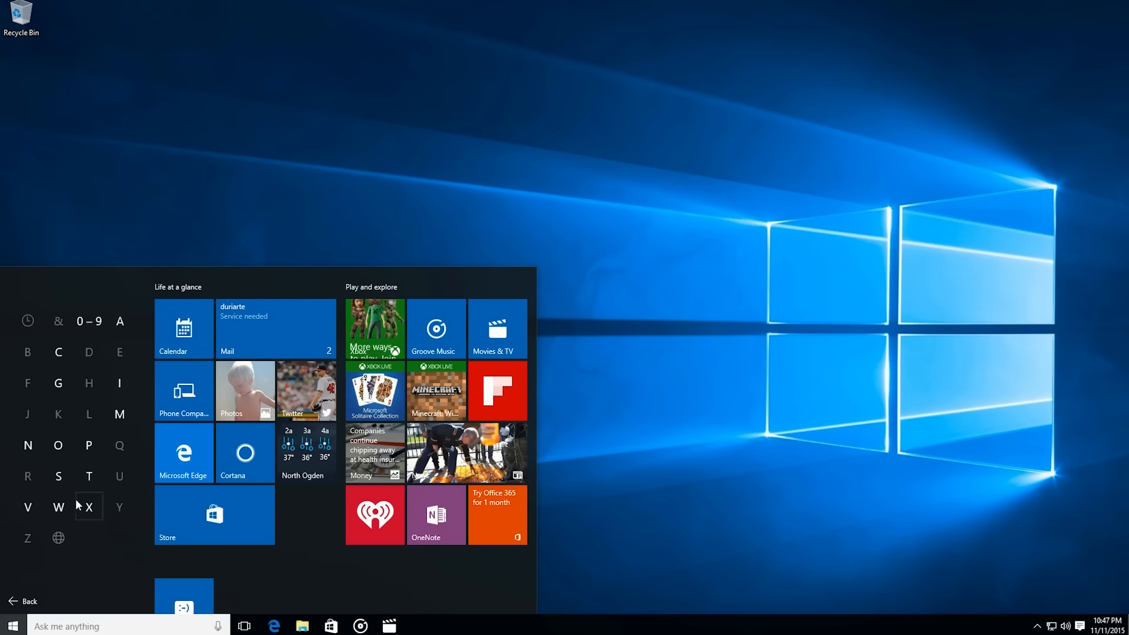
pyautogui.moveTo(28, 601)
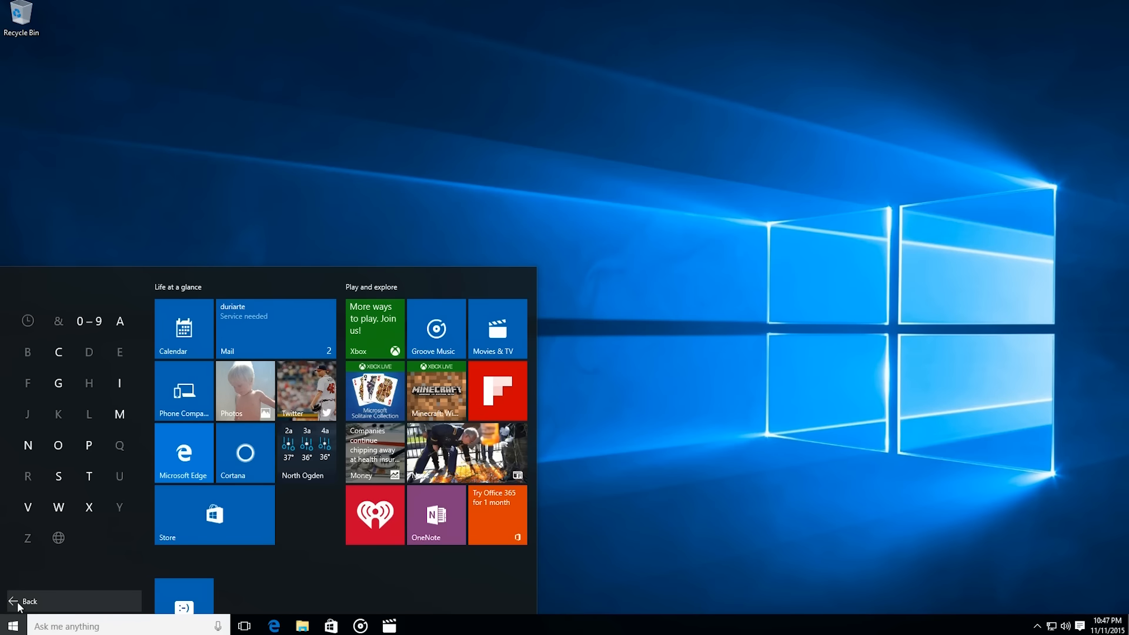
pyautogui.click(11, 625)
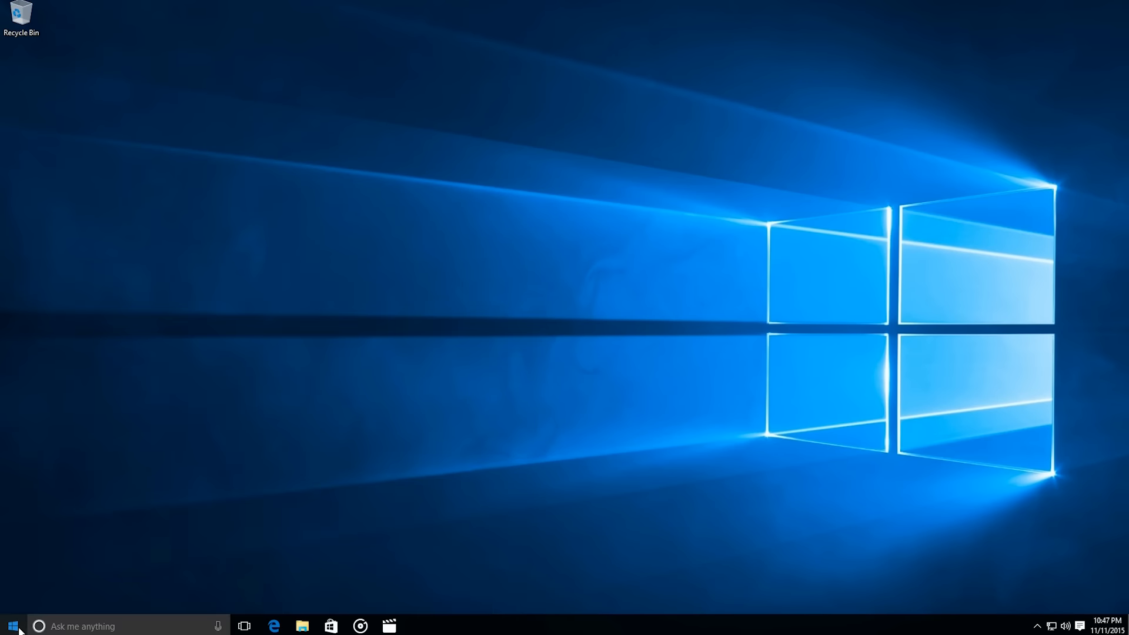
pyautogui.moveTo(321, 442)
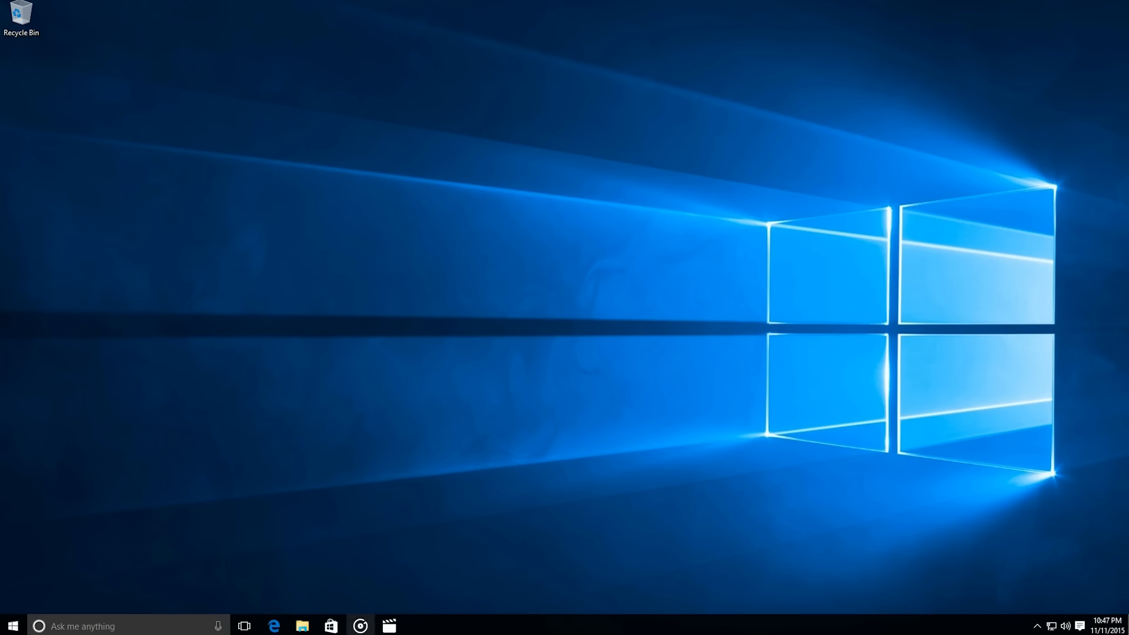
# Open Groove Music from the taskbar, snapped beside Microsoft Edge.
pyautogui.click(360, 626)
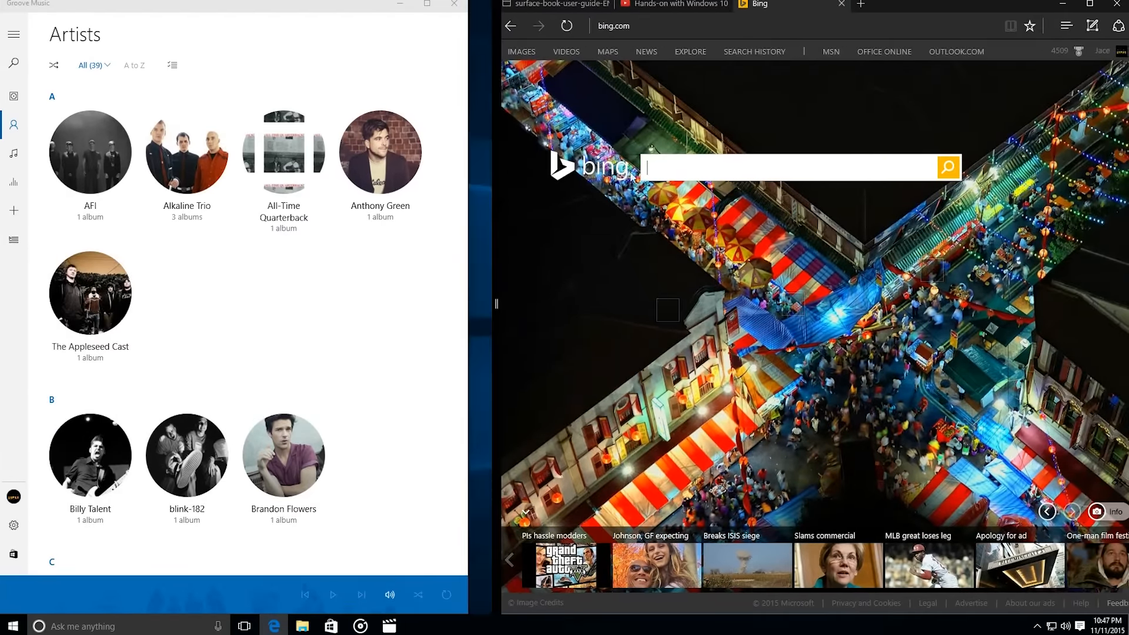
# Turn on Tablet mode and swap Edge for Movies & TV beside Groove Music.
pyautogui.click(11, 625)
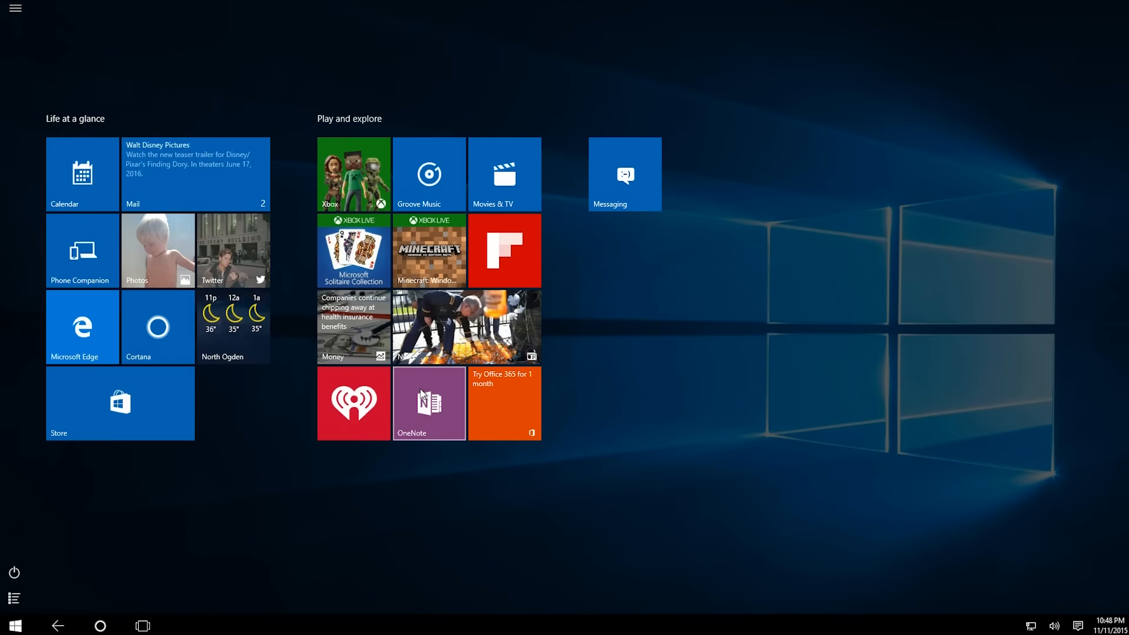
pyautogui.click(142, 625)
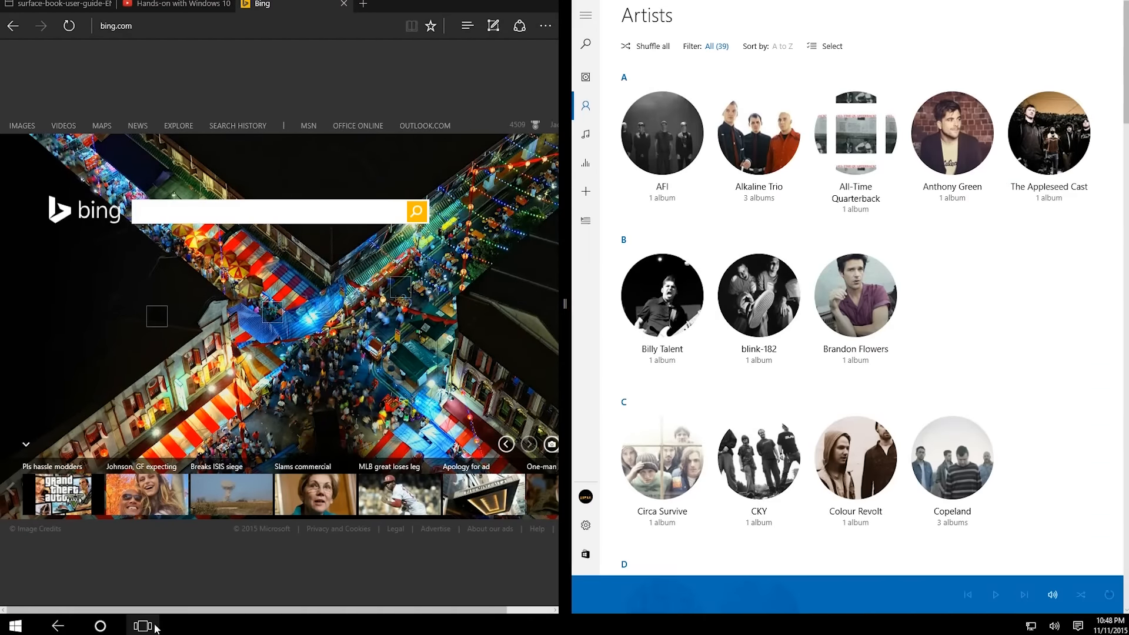
pyautogui.click(142, 625)
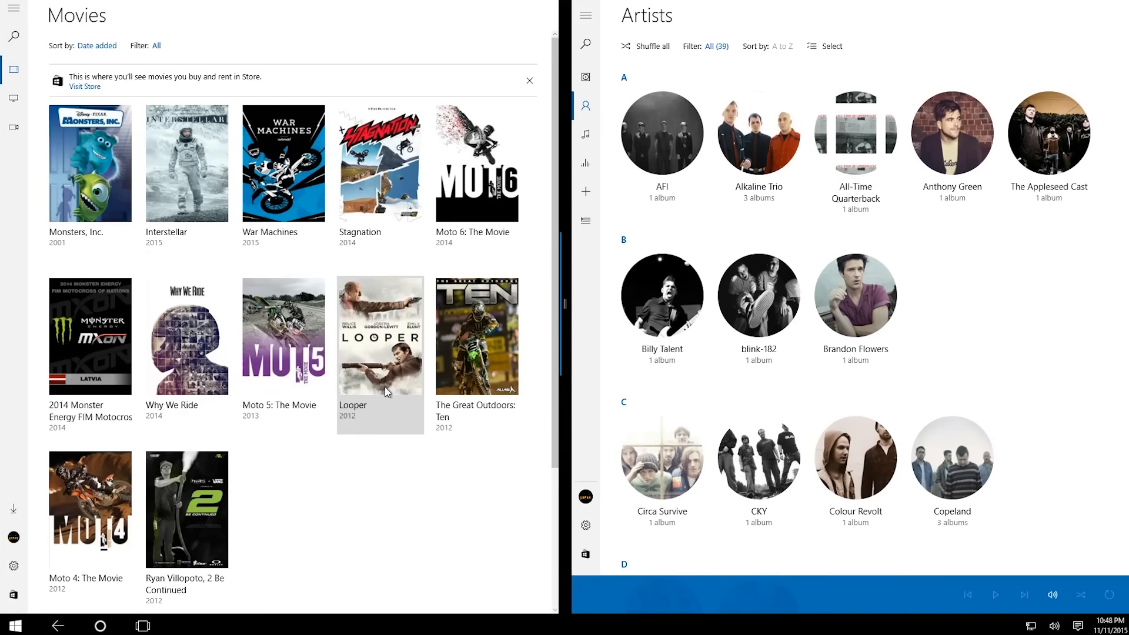
pyautogui.moveTo(170, 623)
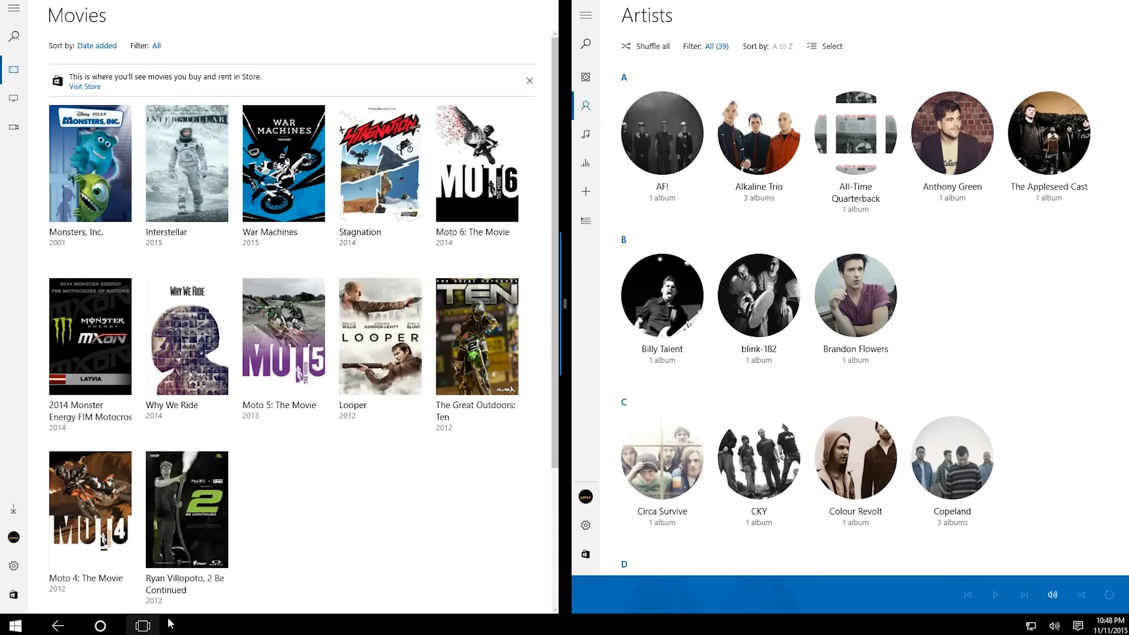
pyautogui.moveTo(275, 571)
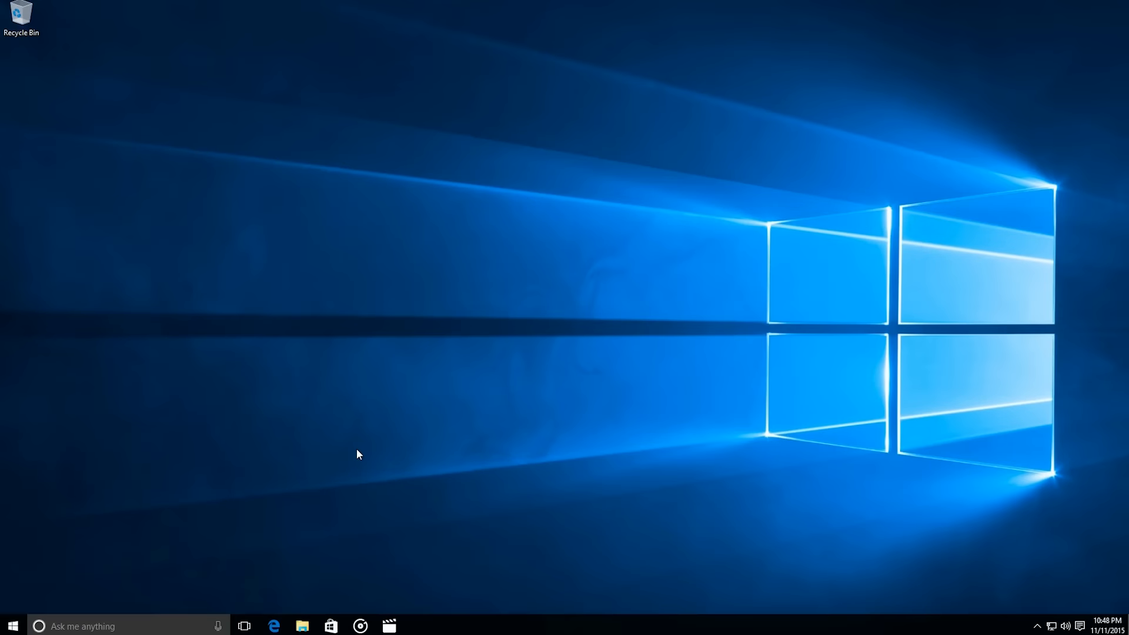
pyautogui.moveTo(149, 627)
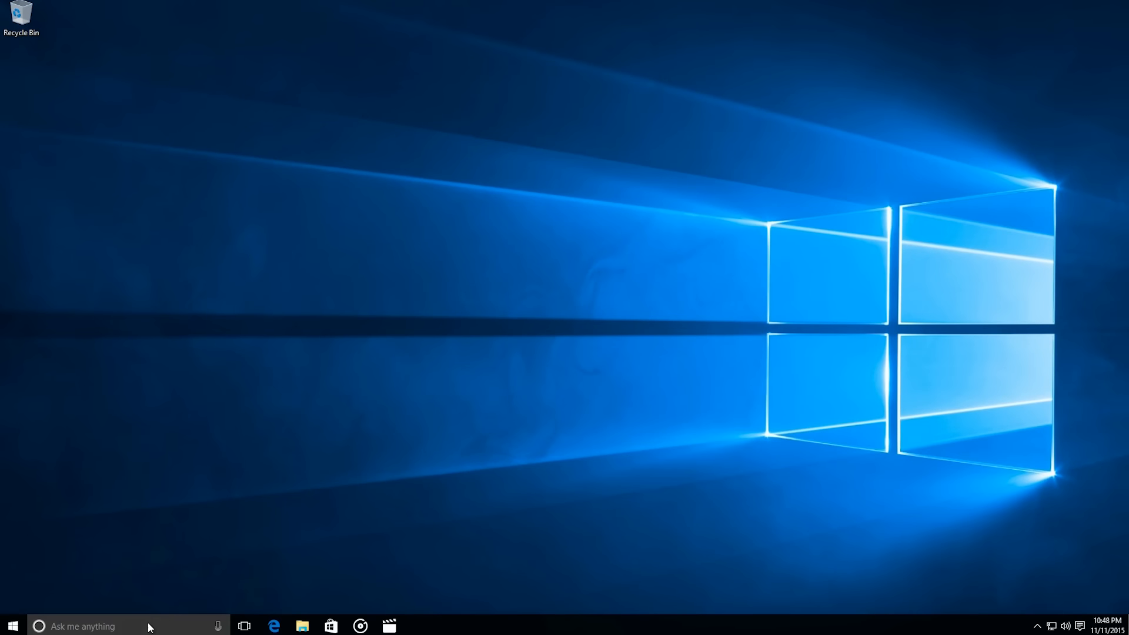
pyautogui.click(83, 625)
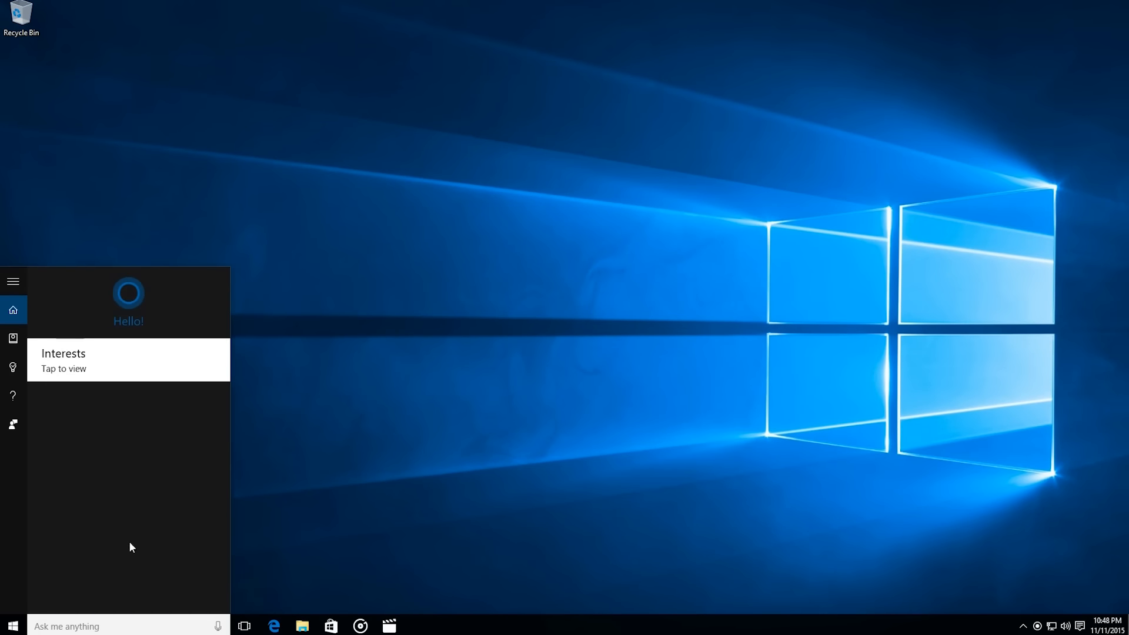
pyautogui.moveTo(164, 570)
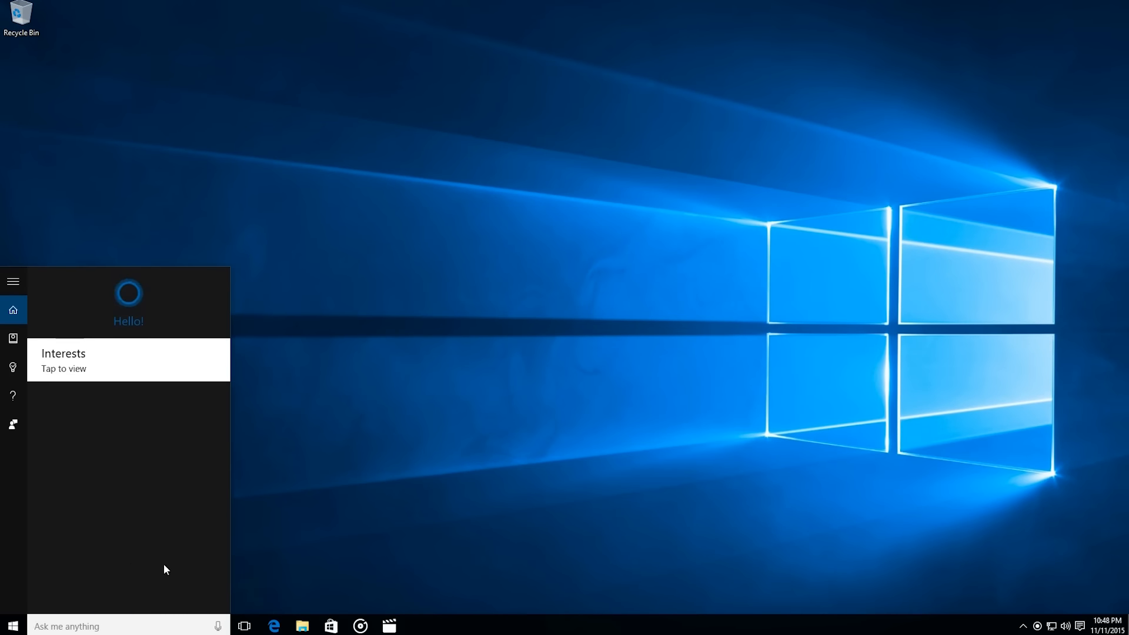
pyautogui.click(814, 423)
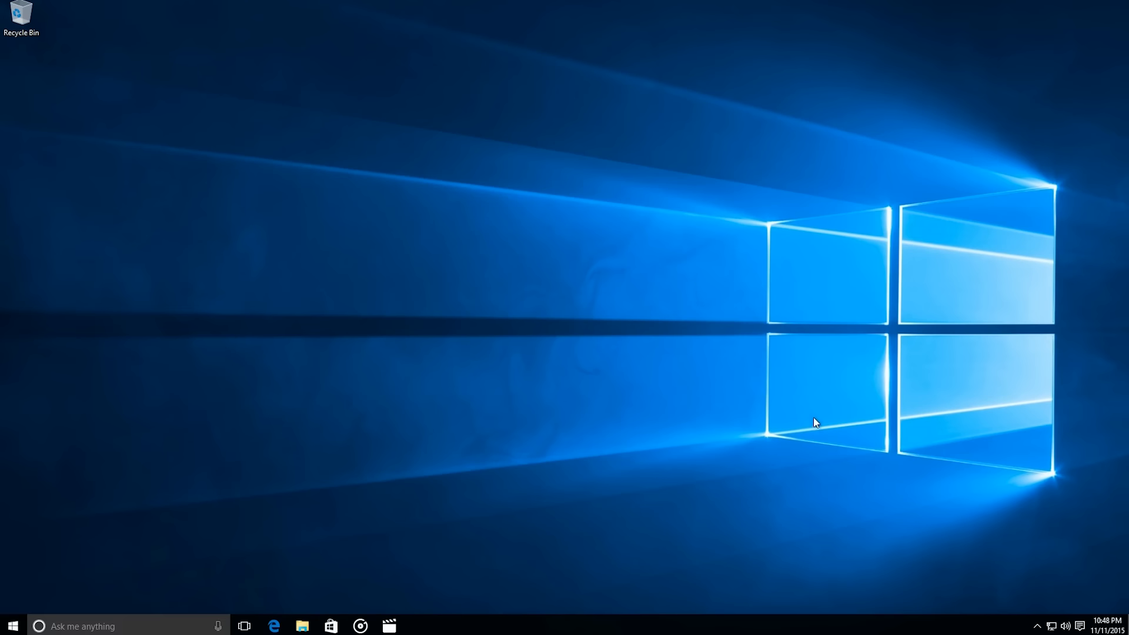
pyautogui.moveTo(1079, 625)
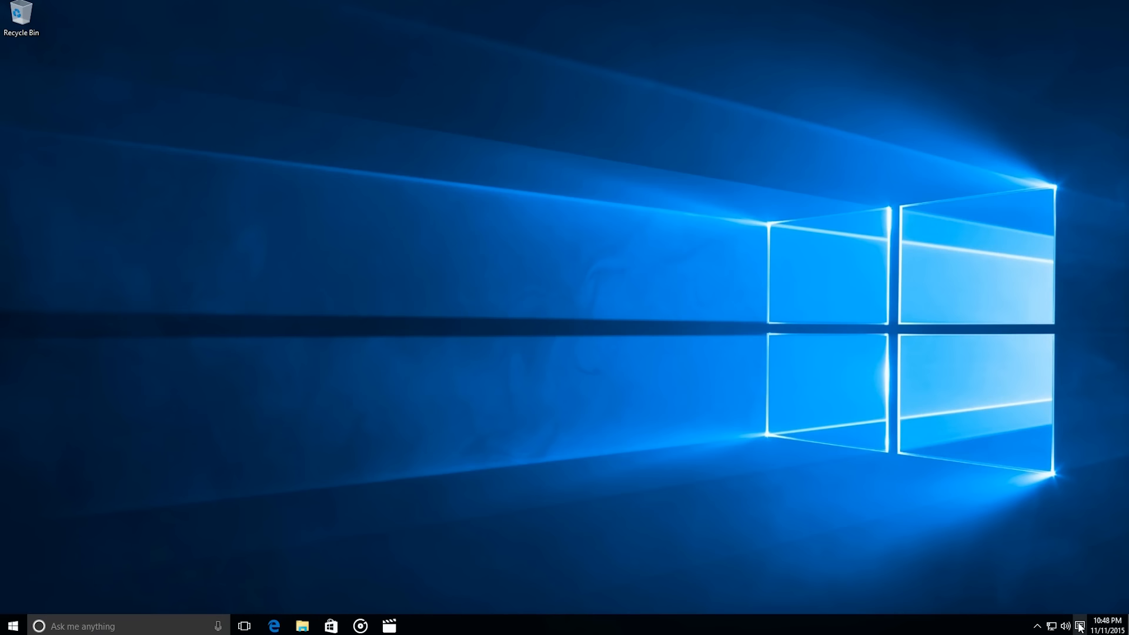
pyautogui.click(1068, 626)
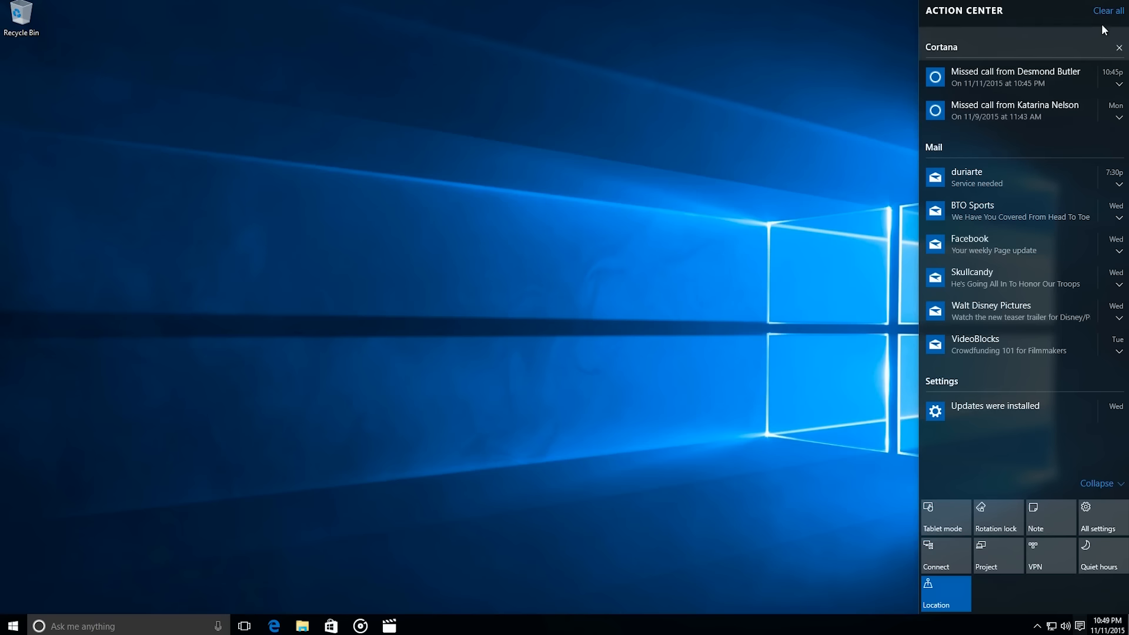
pyautogui.click(1107, 10)
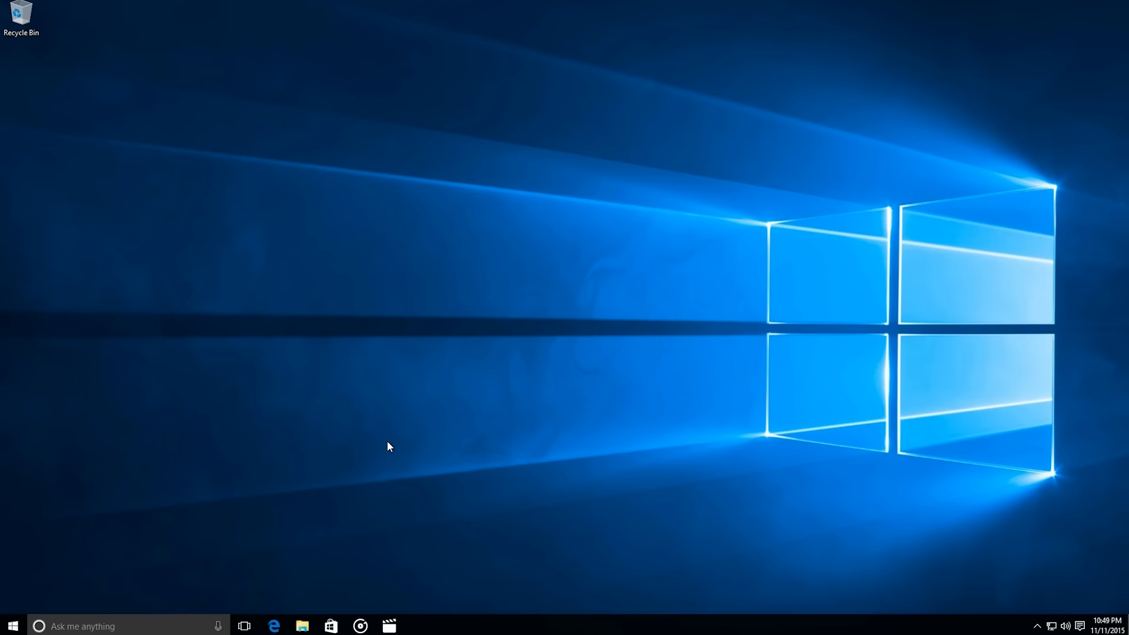
pyautogui.moveTo(371, 449)
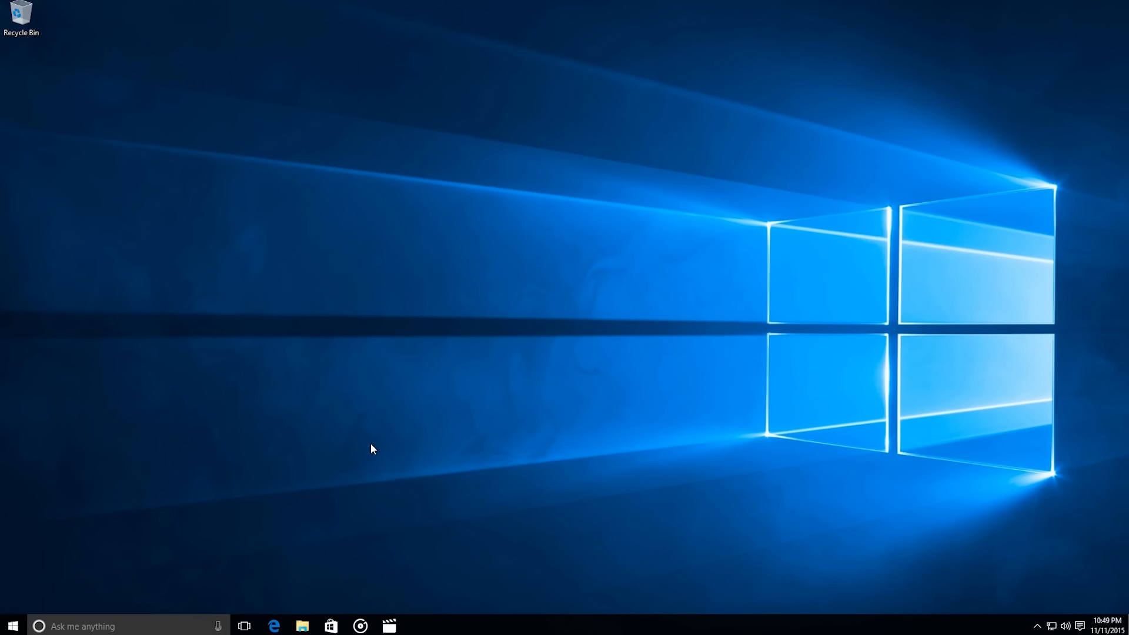
pyautogui.moveTo(1050, 29)
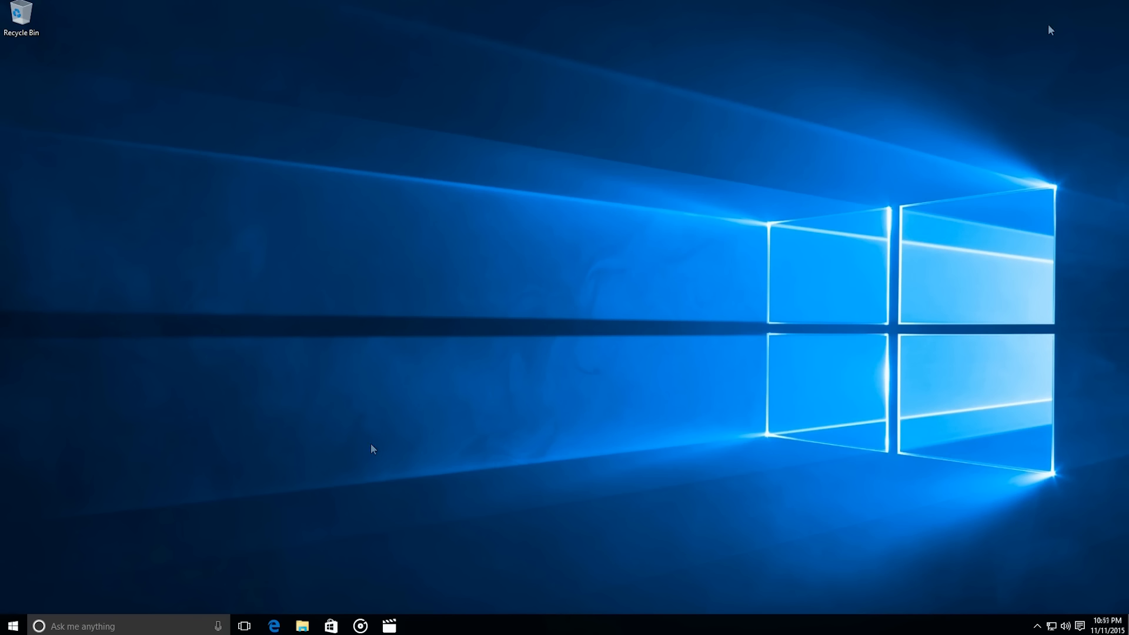
pyautogui.moveTo(286, 618)
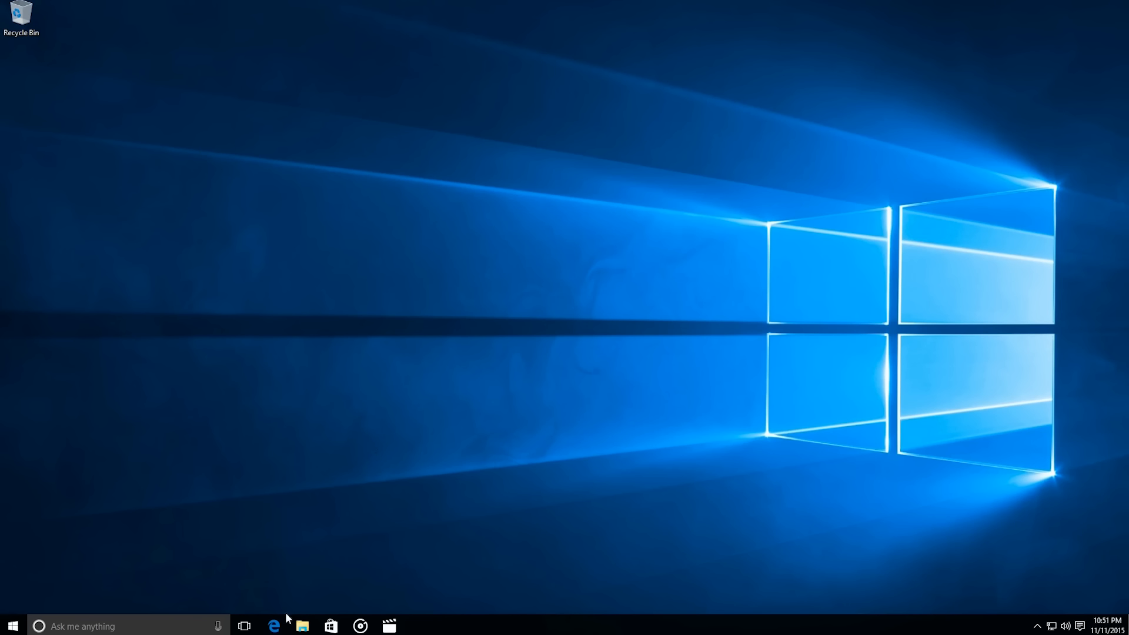
# Open Edge and switch to the YouTube Windows 10 Mobile Build 10586 hands-on tab.
pyautogui.click(275, 626)
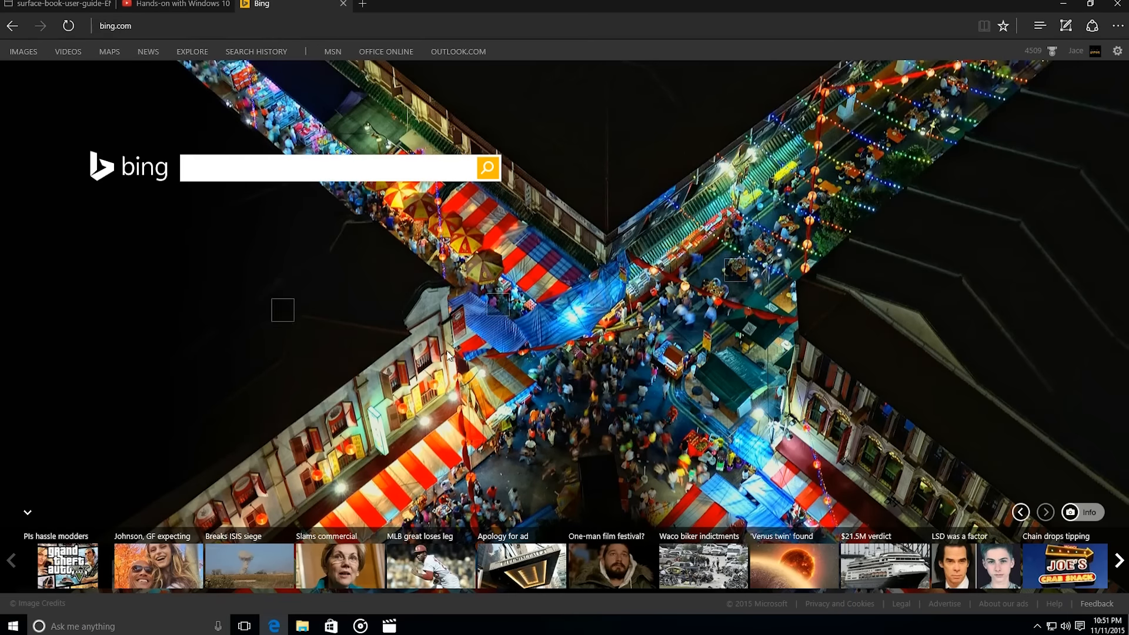
pyautogui.click(504, 26)
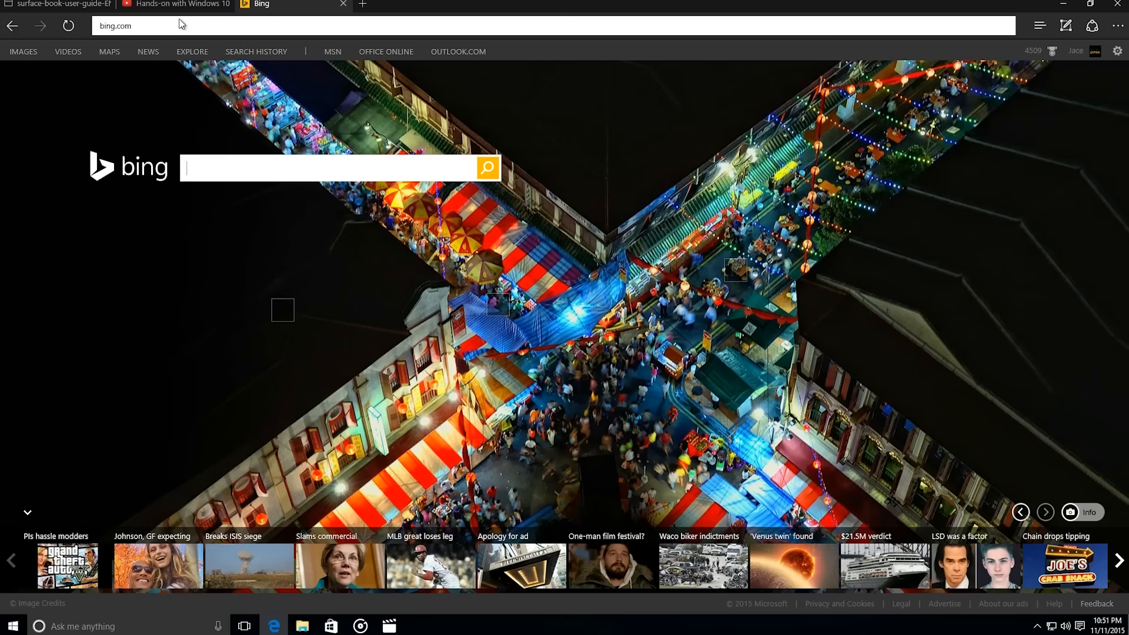
pyautogui.click(180, 5)
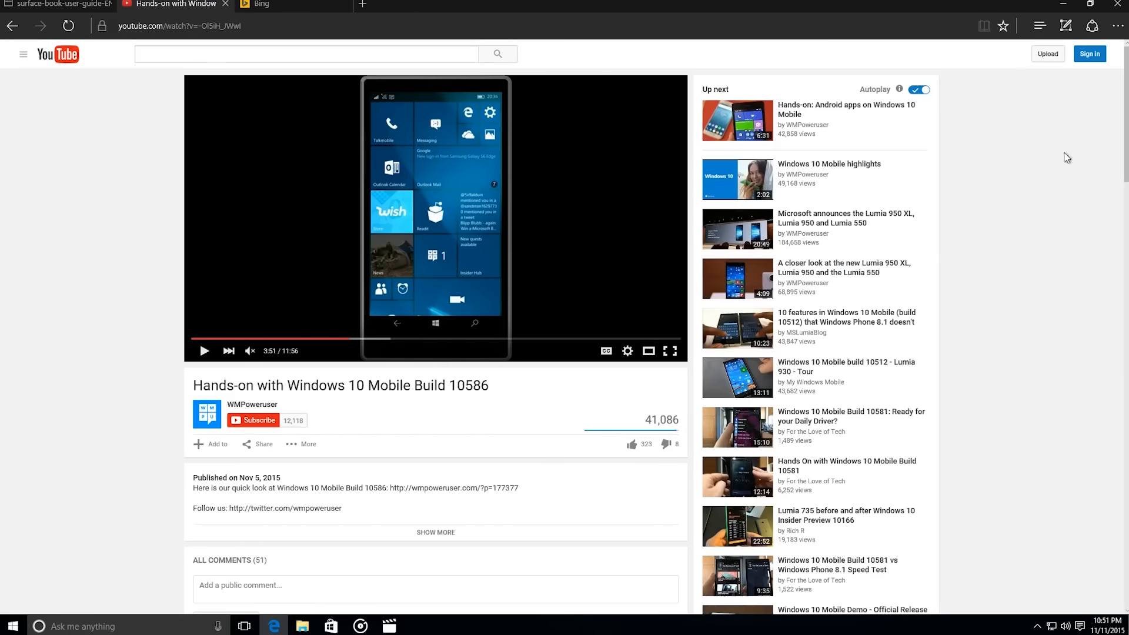
pyautogui.click(1118, 25)
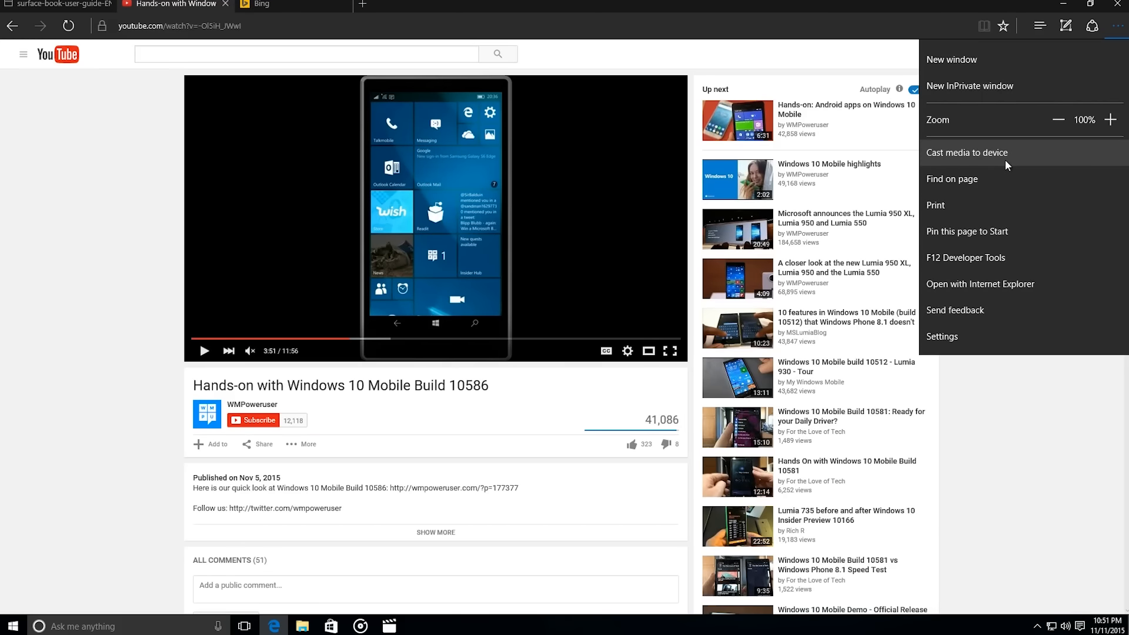
pyautogui.click(966, 152)
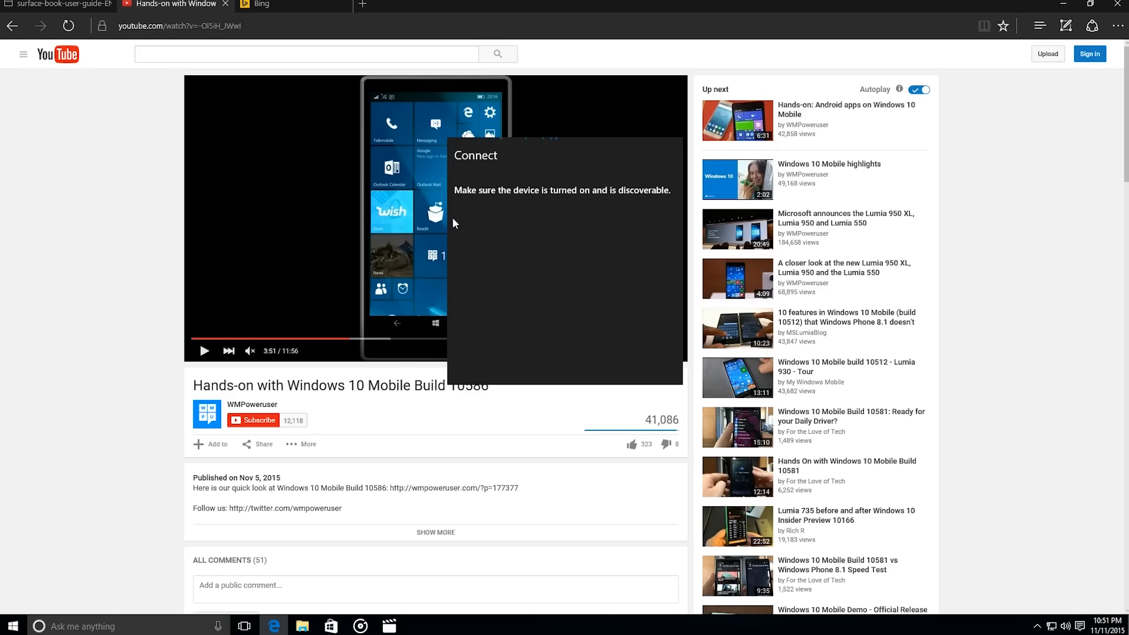
pyautogui.moveTo(645, 212)
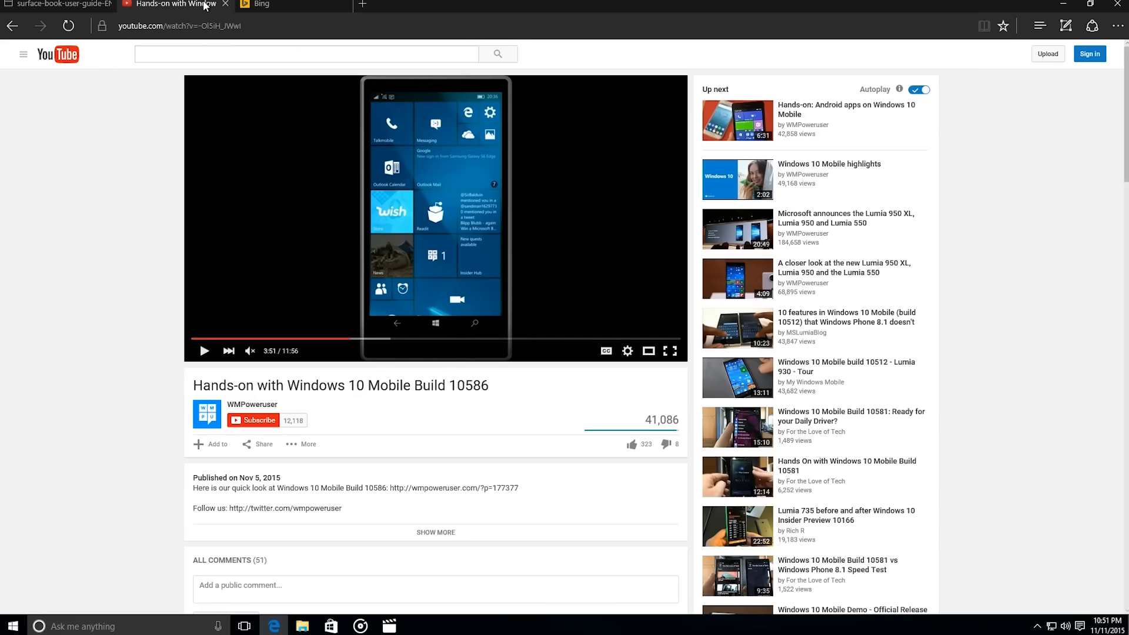
pyautogui.moveTo(262, 4)
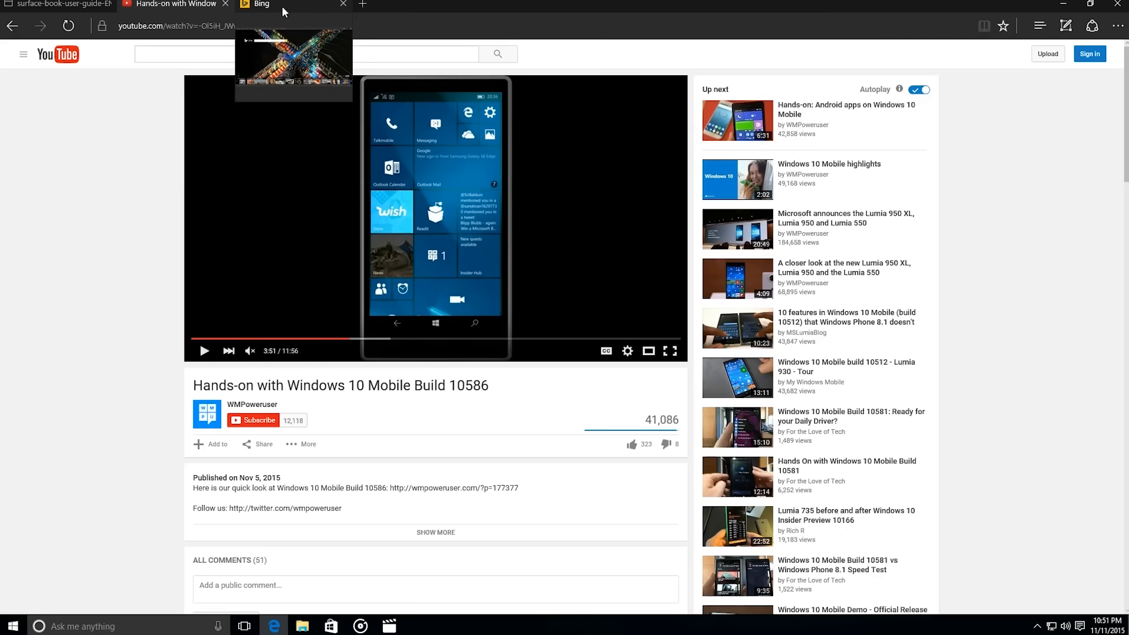
pyautogui.moveTo(57, 5)
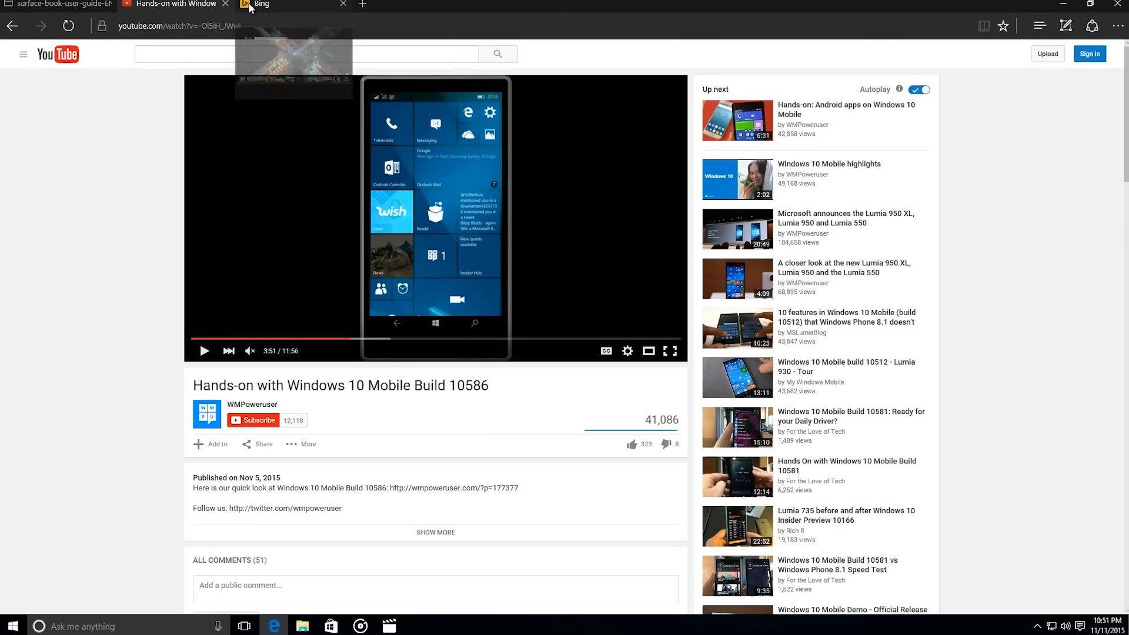
pyautogui.moveTo(58, 4)
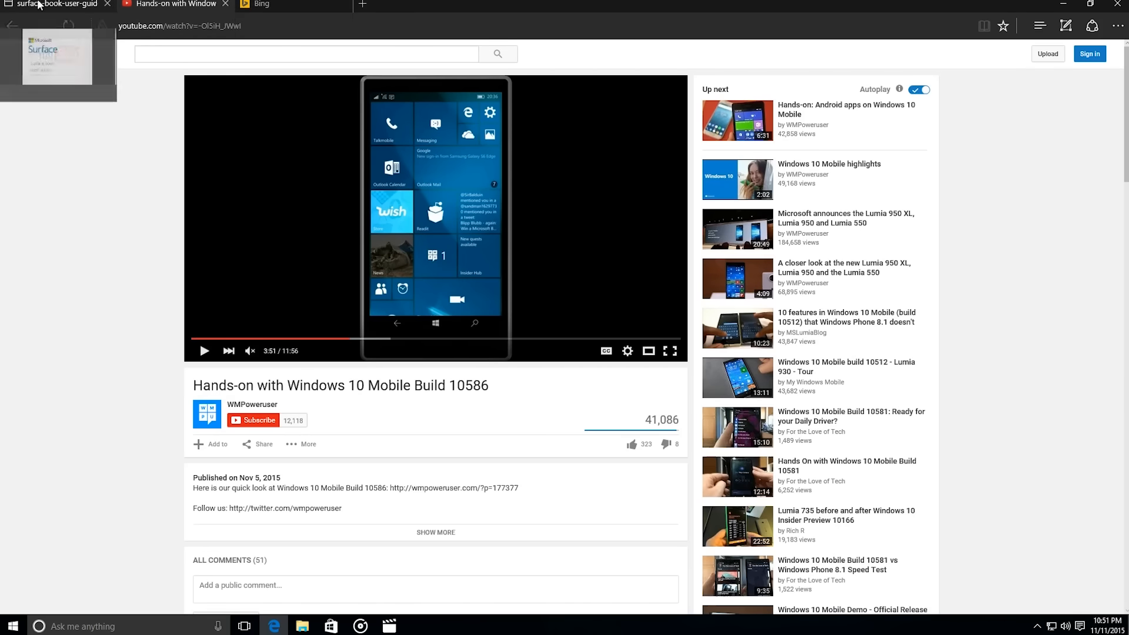
# Ask Cortana about 'Surface Book' in the user guide PDF, then close the summary.
pyautogui.click(52, 4)
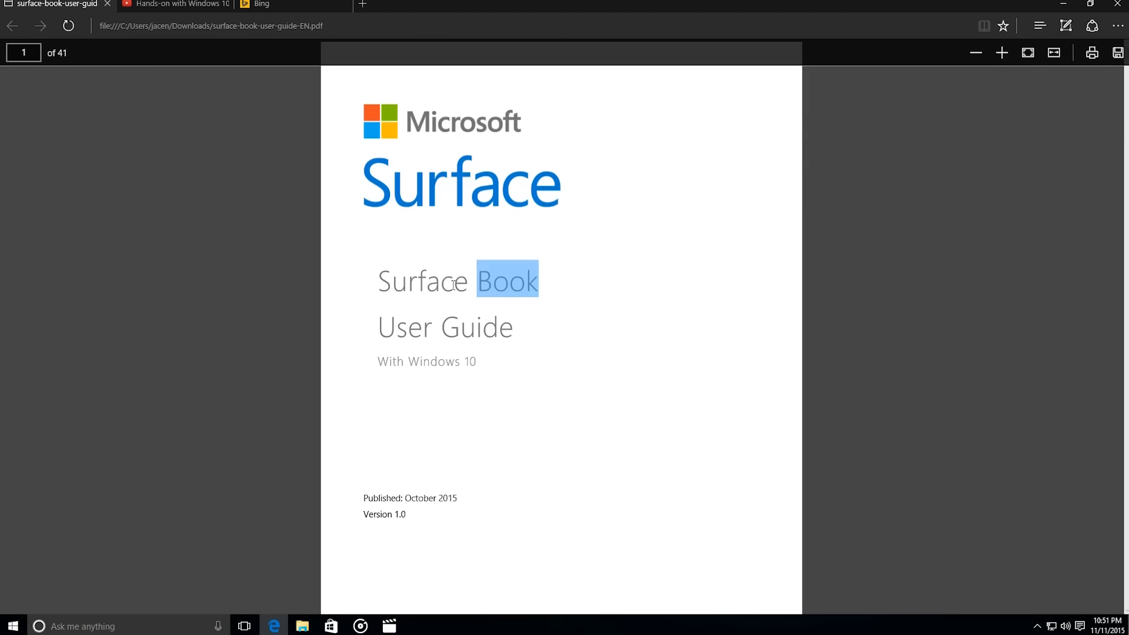
pyautogui.rightClick(457, 279)
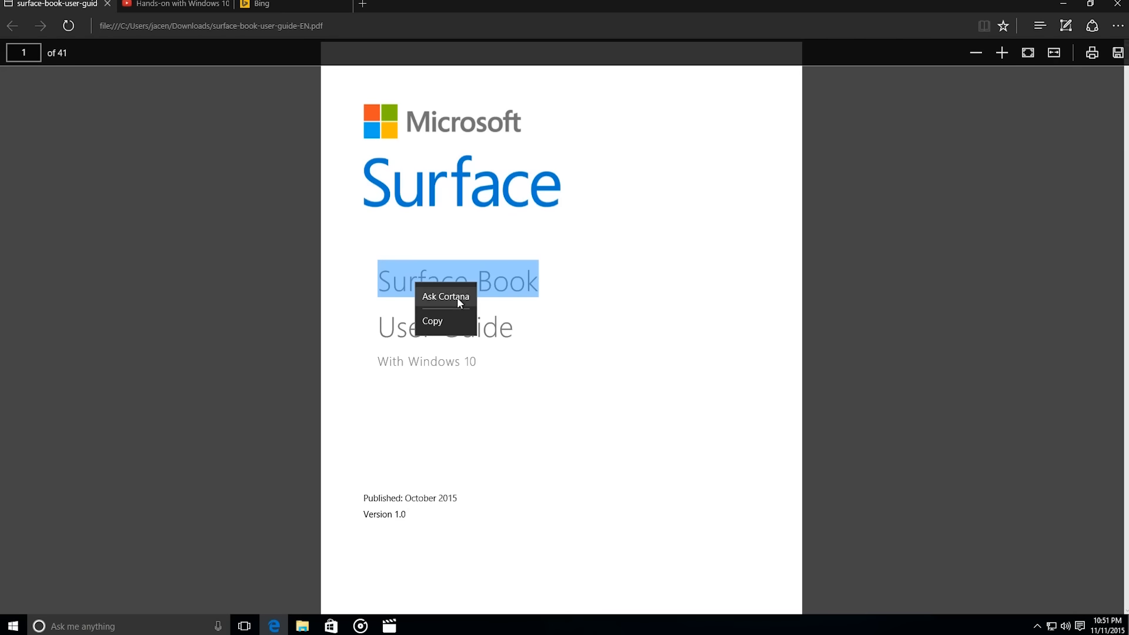
pyautogui.click(446, 295)
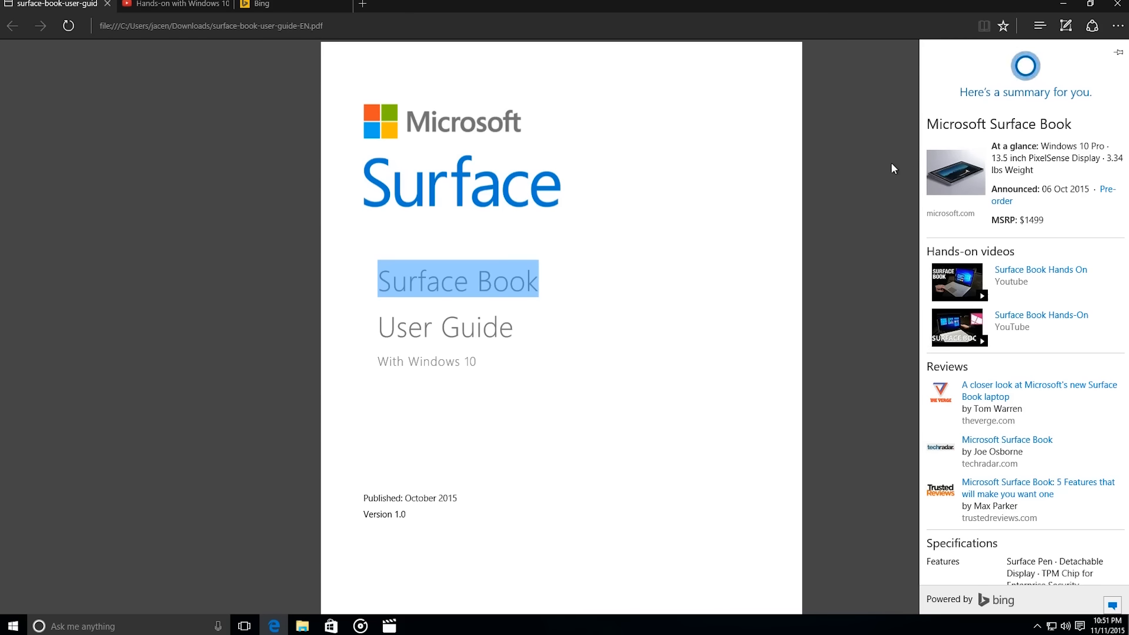
pyautogui.click(1066, 26)
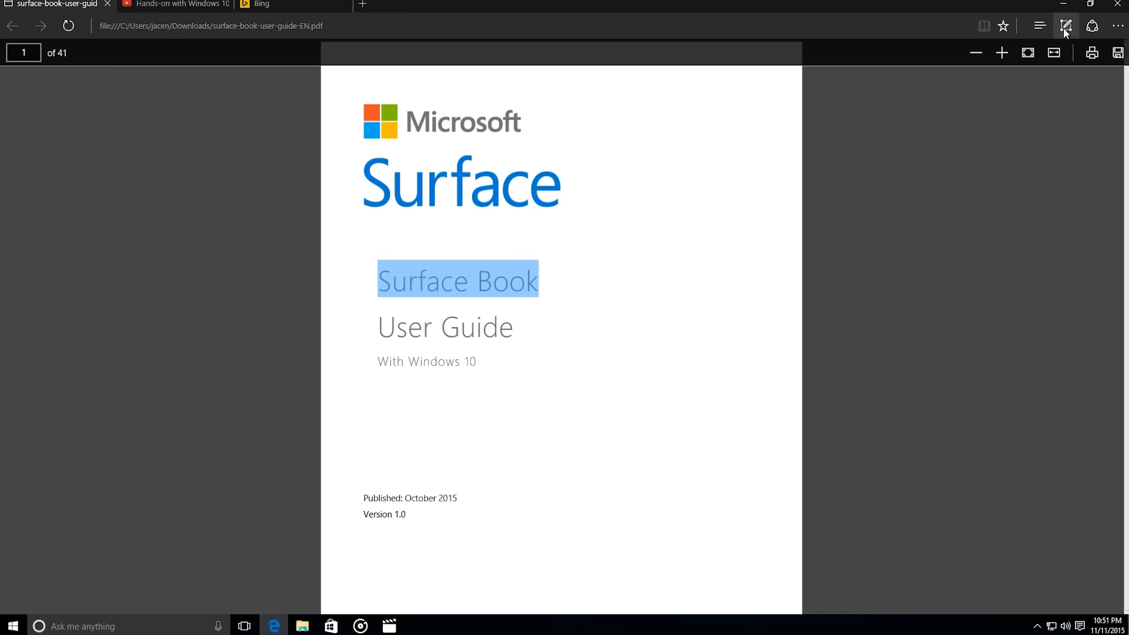
pyautogui.moveTo(1072, 11)
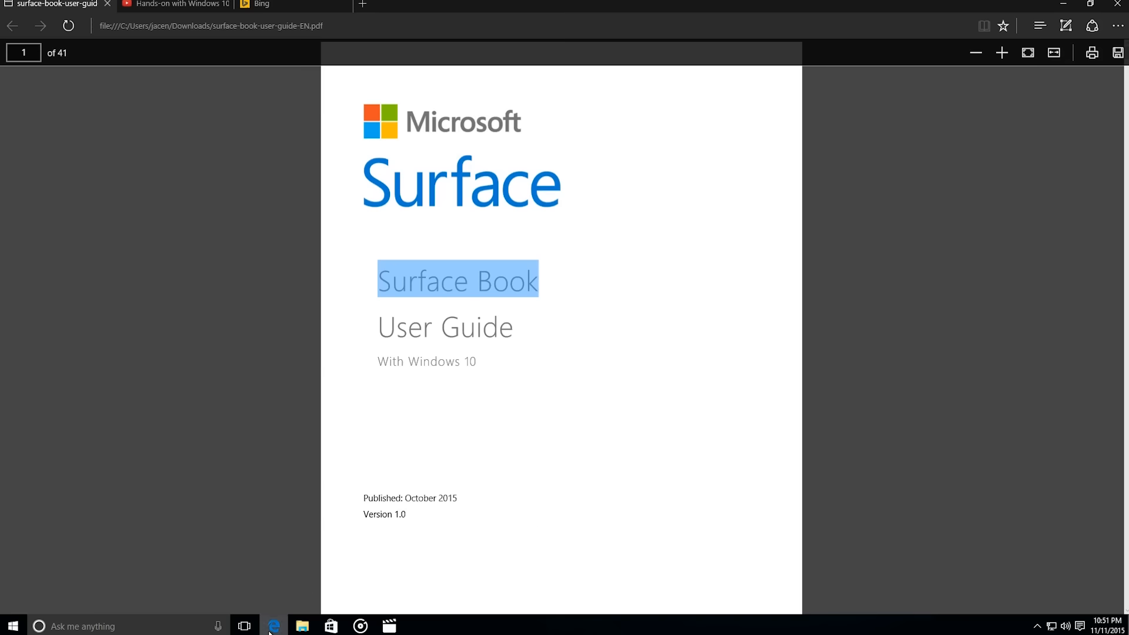
pyautogui.moveTo(273, 625)
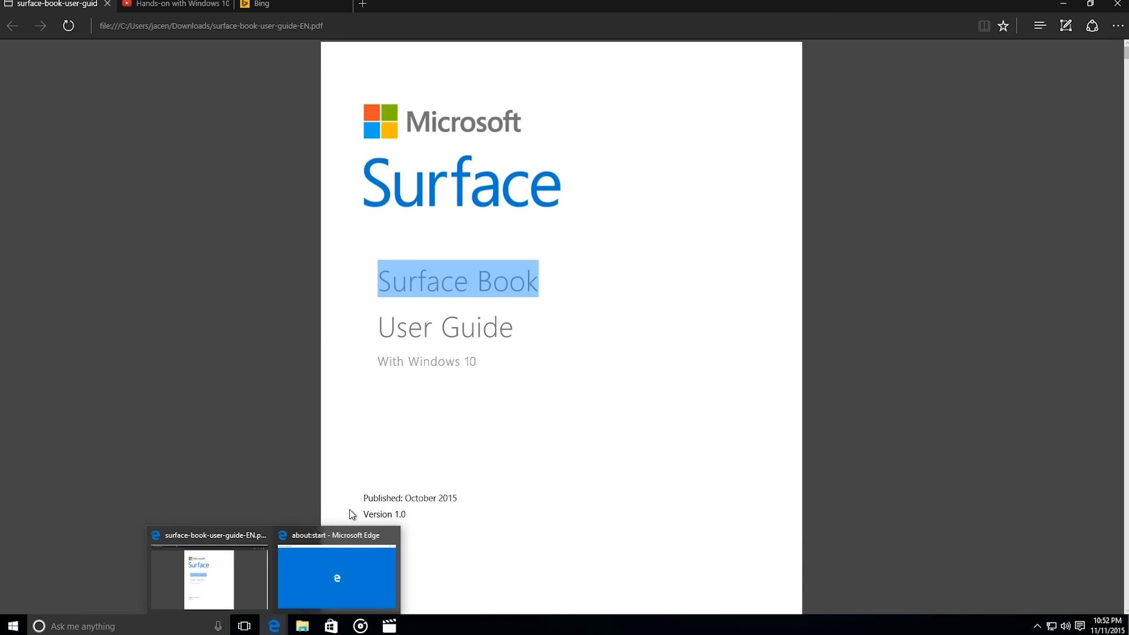
# Minimize the Edge window and launch the Phone app from All apps.
pyautogui.click(336, 580)
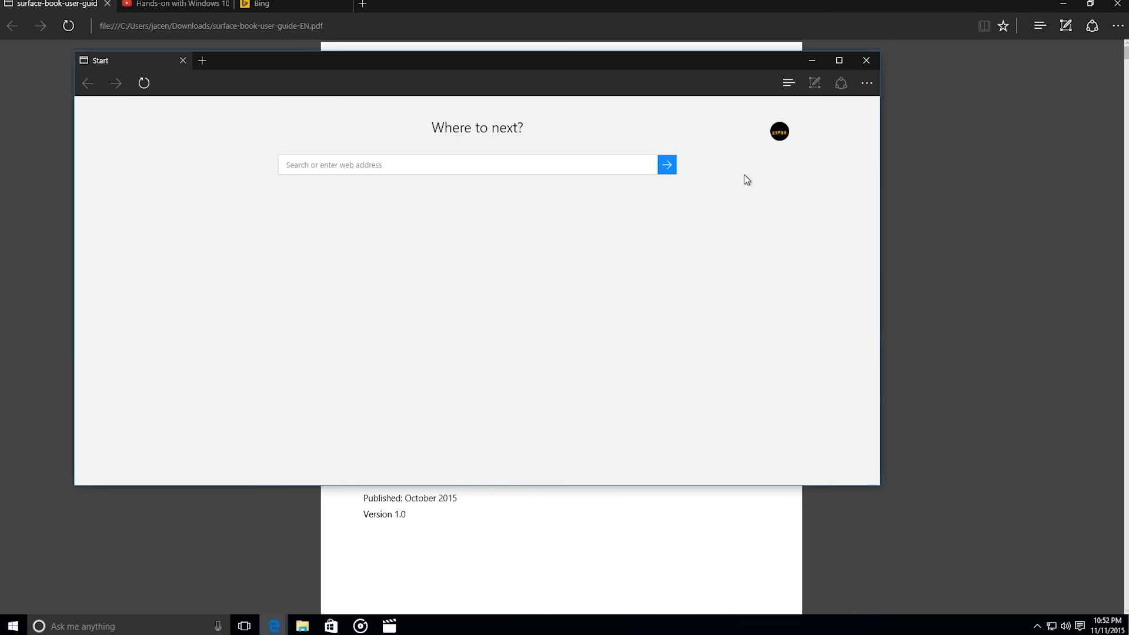
pyautogui.click(866, 60)
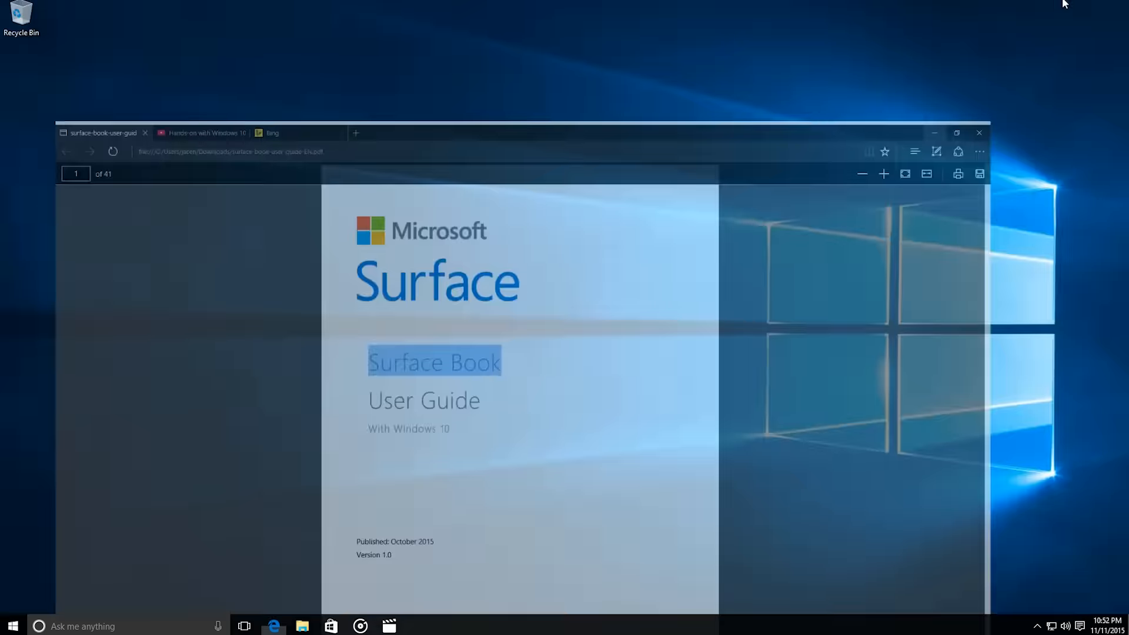
pyautogui.click(12, 625)
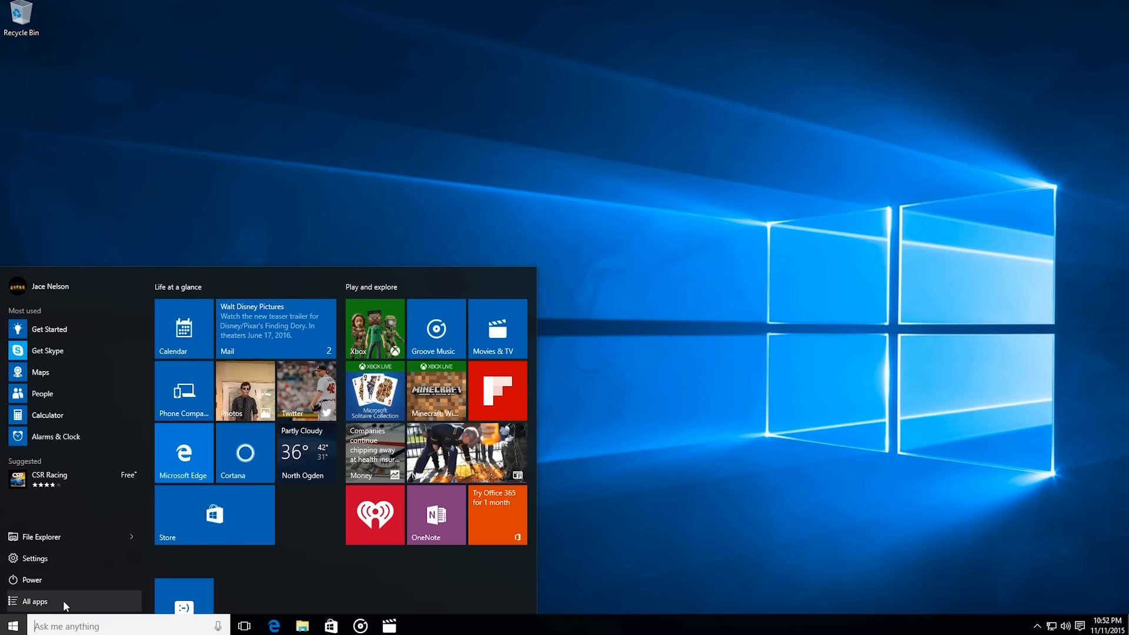
pyautogui.click(35, 601)
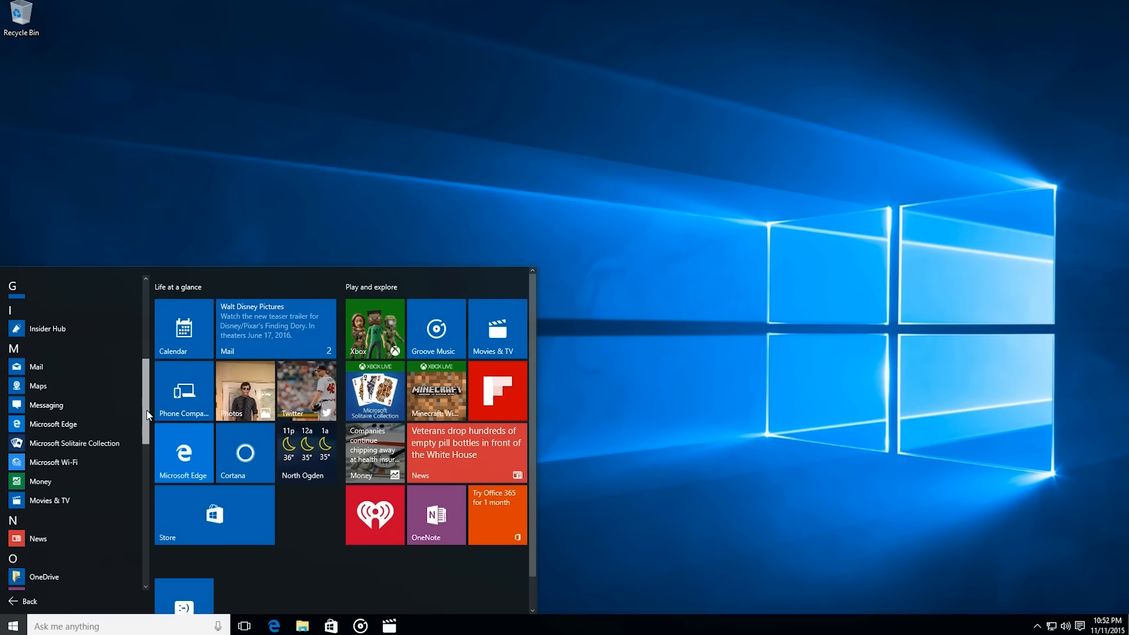
pyautogui.click(183, 391)
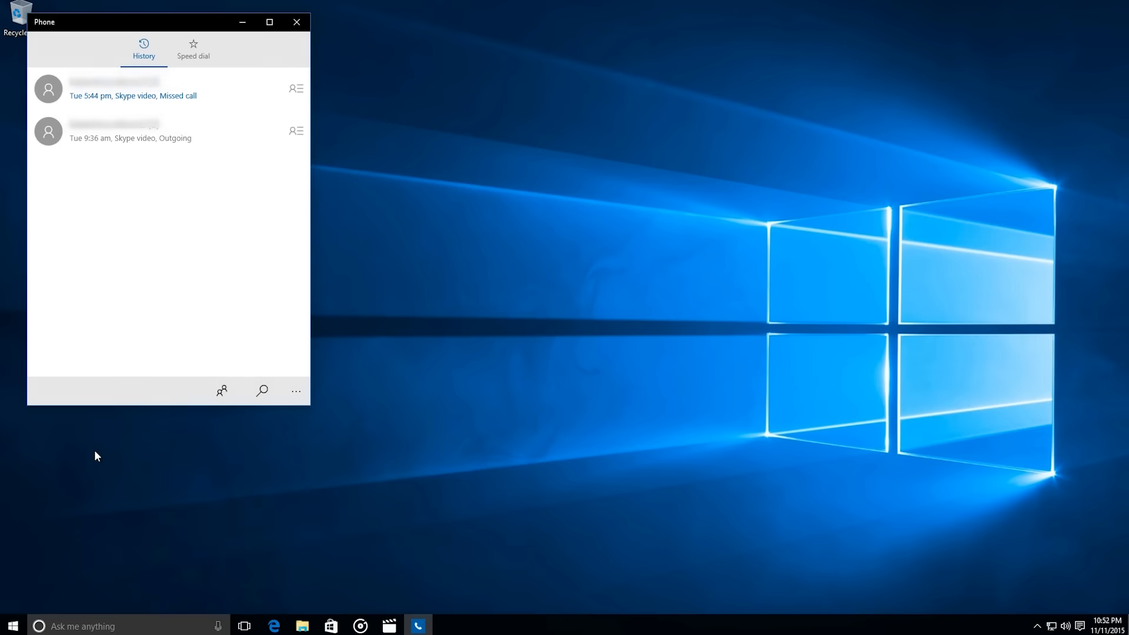
pyautogui.moveTo(151, 214)
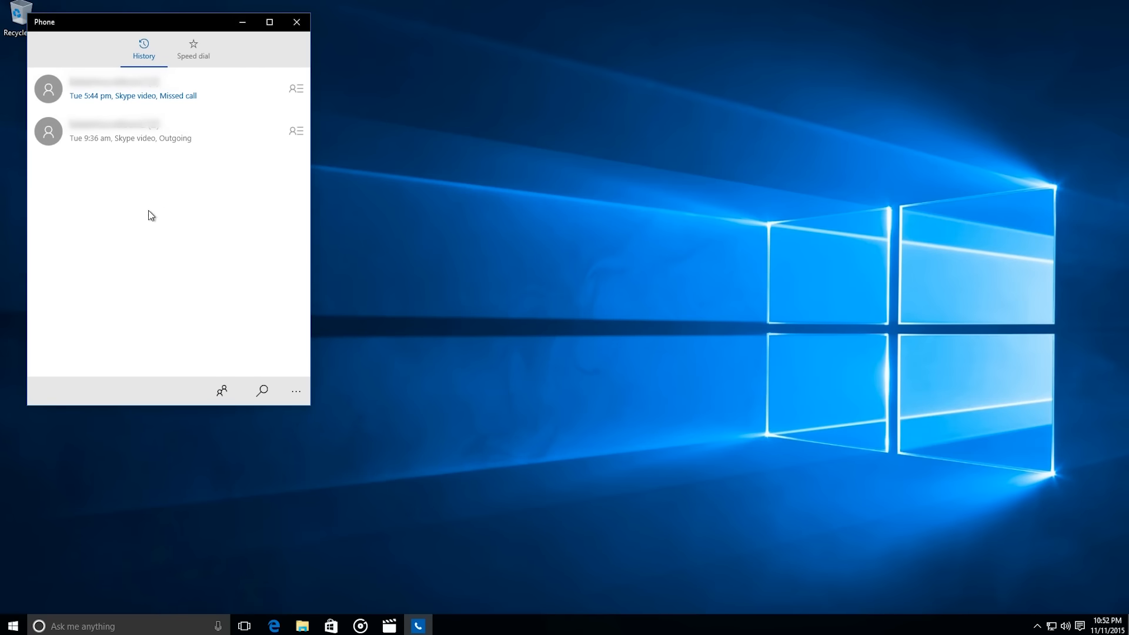
pyautogui.moveTo(143, 206)
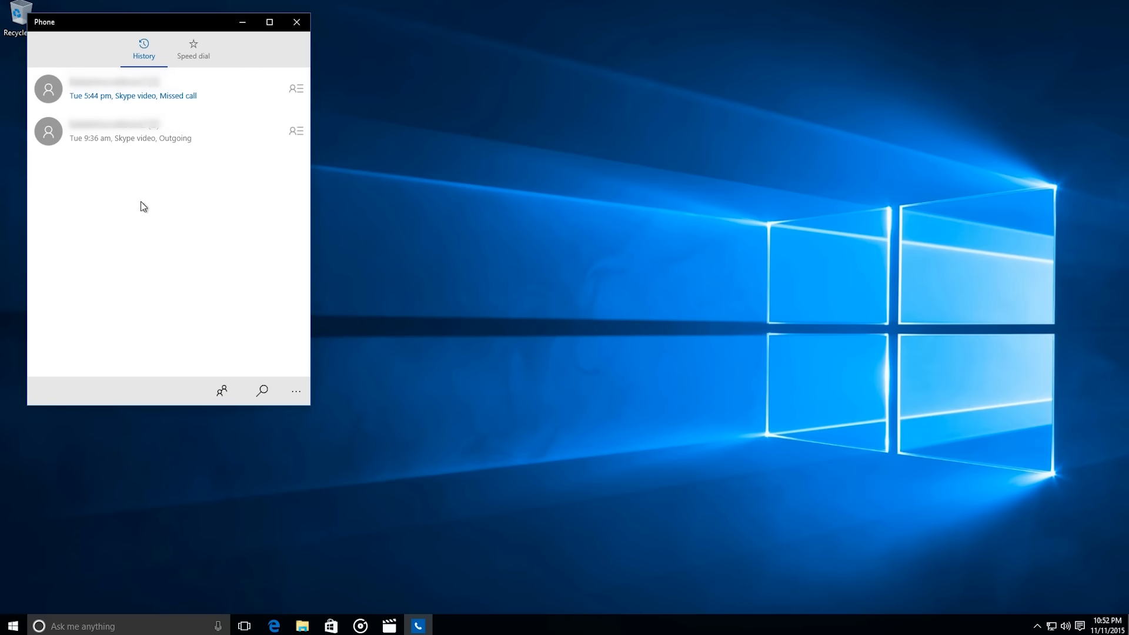
pyautogui.moveTo(139, 216)
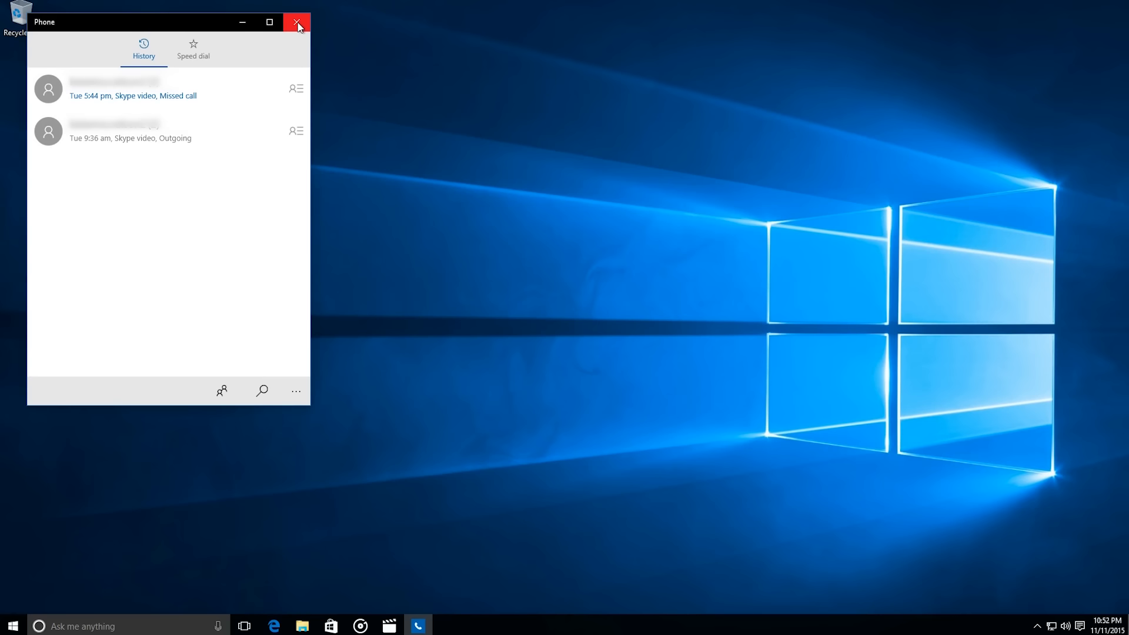
# Close the Phone app to return to the empty desktop.
pyautogui.click(296, 21)
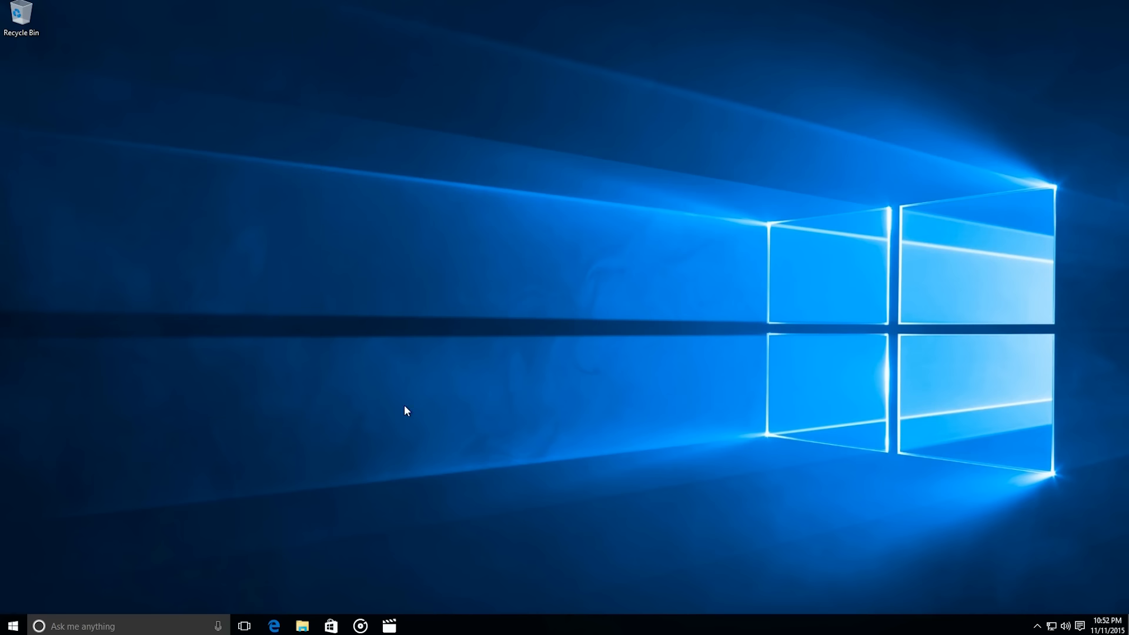
pyautogui.moveTo(417, 492)
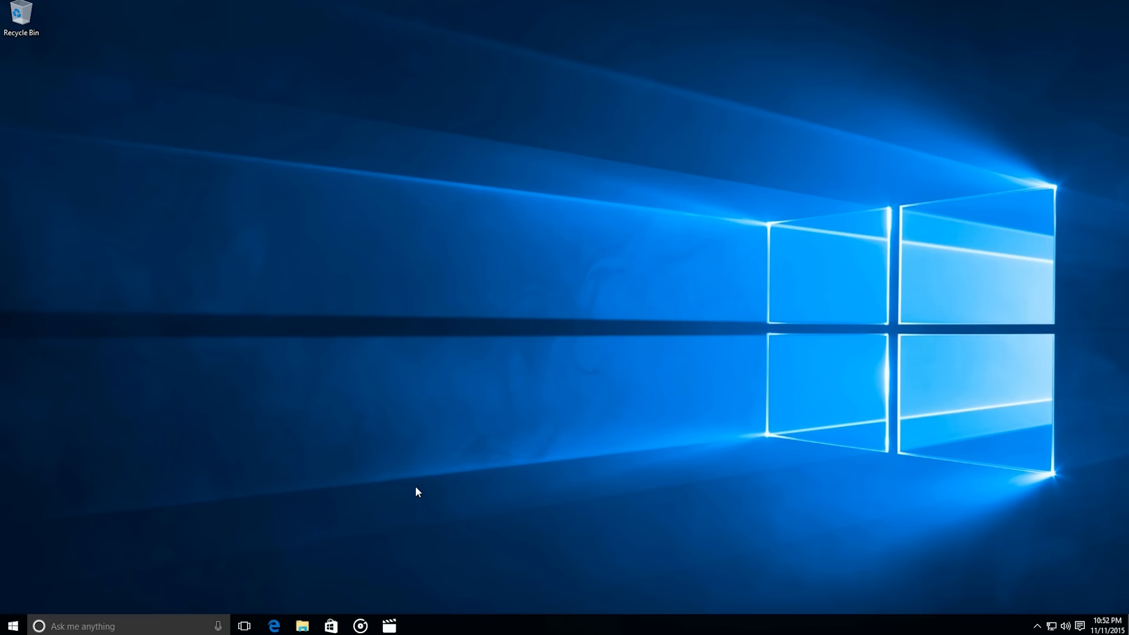